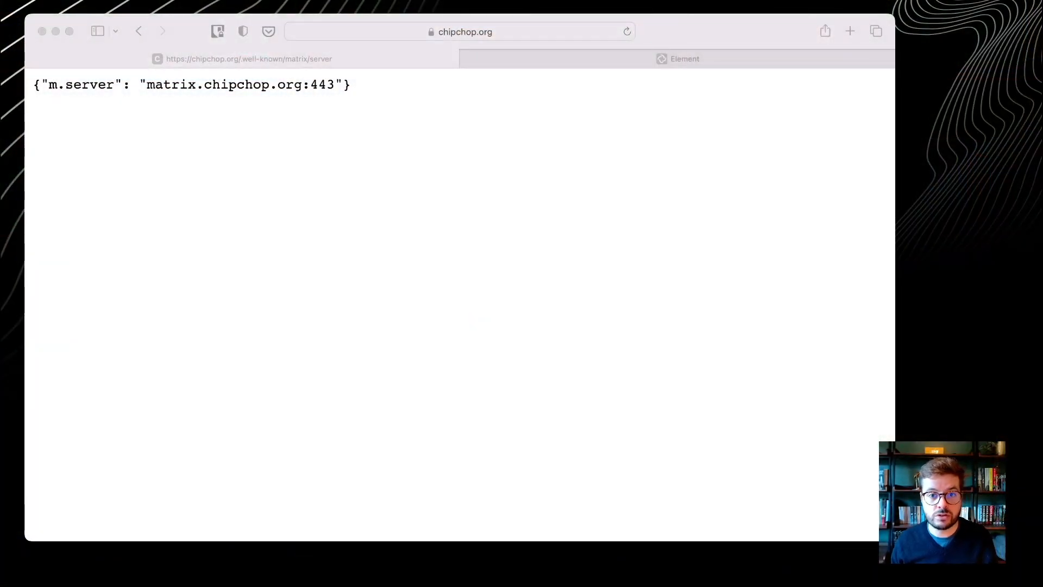
pyautogui.click(459, 32)
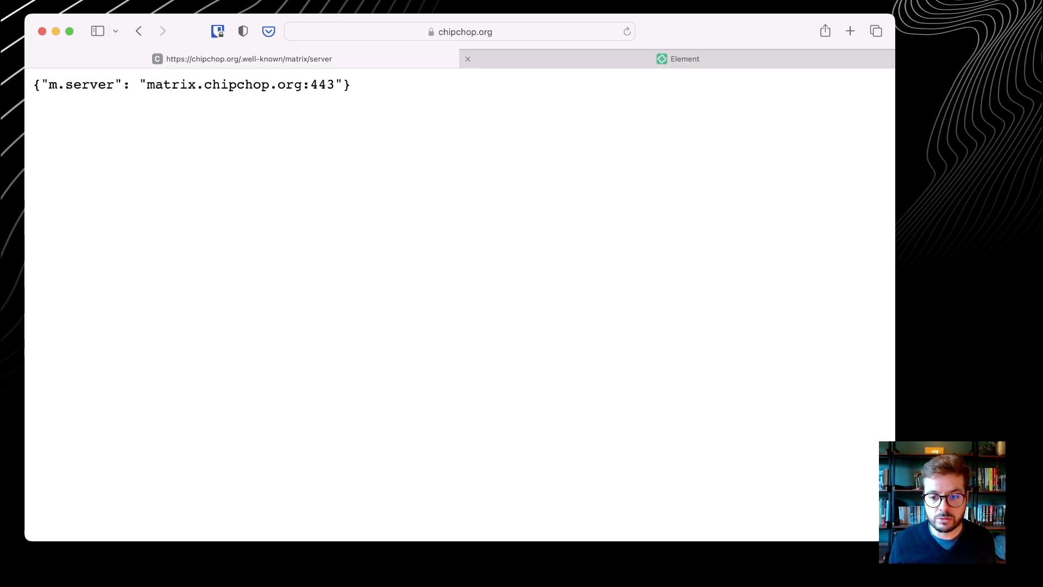
pyautogui.click(684, 59)
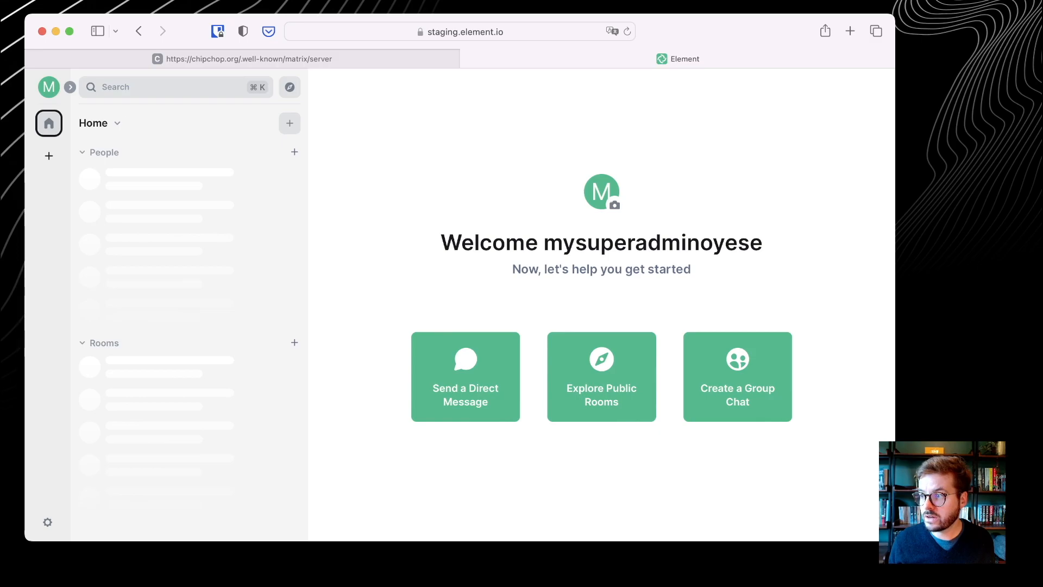
pyautogui.click(48, 521)
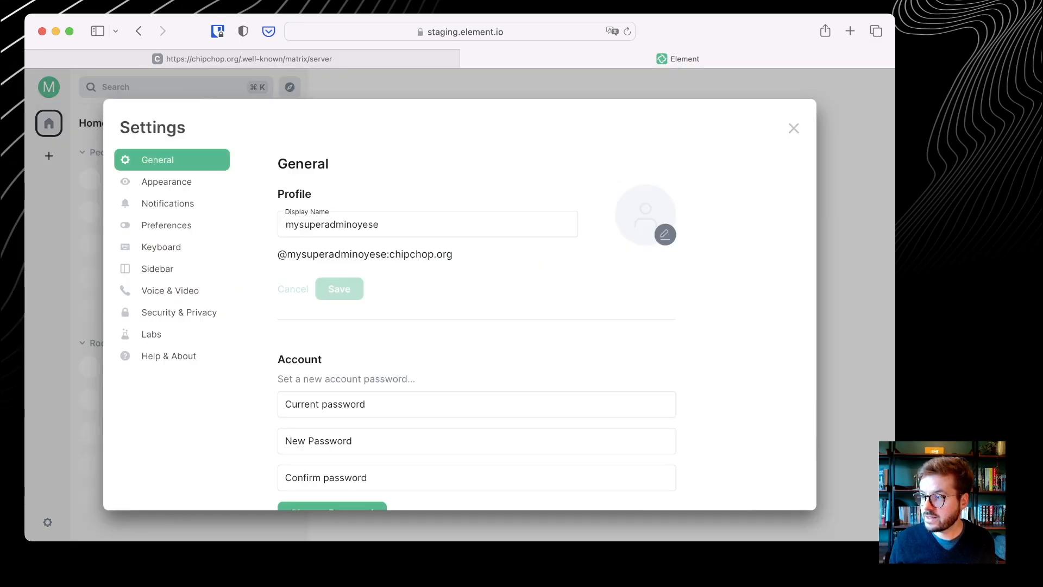
pyautogui.click(169, 355)
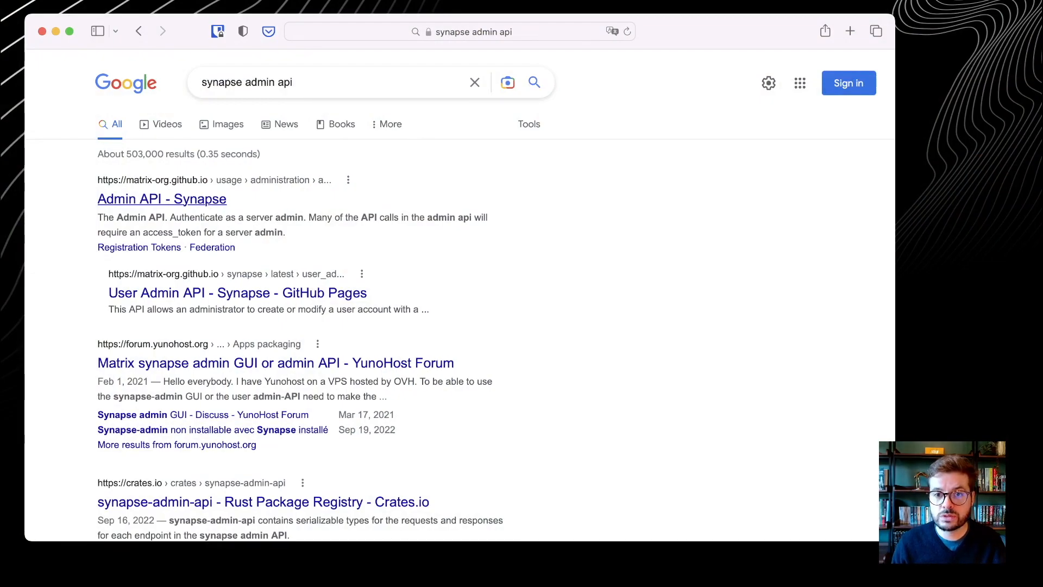
# Step: Open the Synapse User Admin API docs and scroll to the List Accounts example response
pyautogui.click(161, 198)
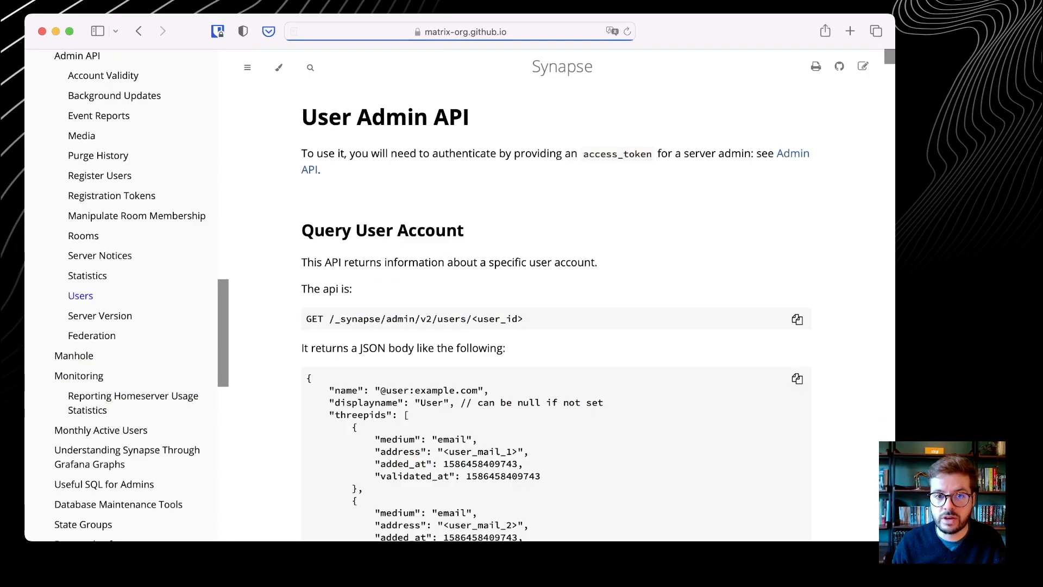
pyautogui.scroll(-3)
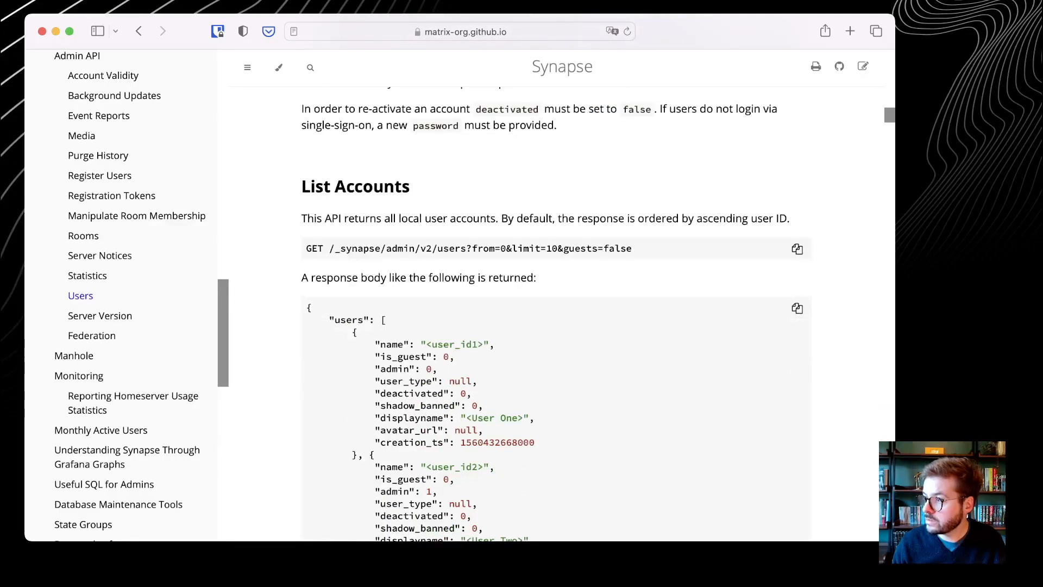
pyautogui.scroll(-3)
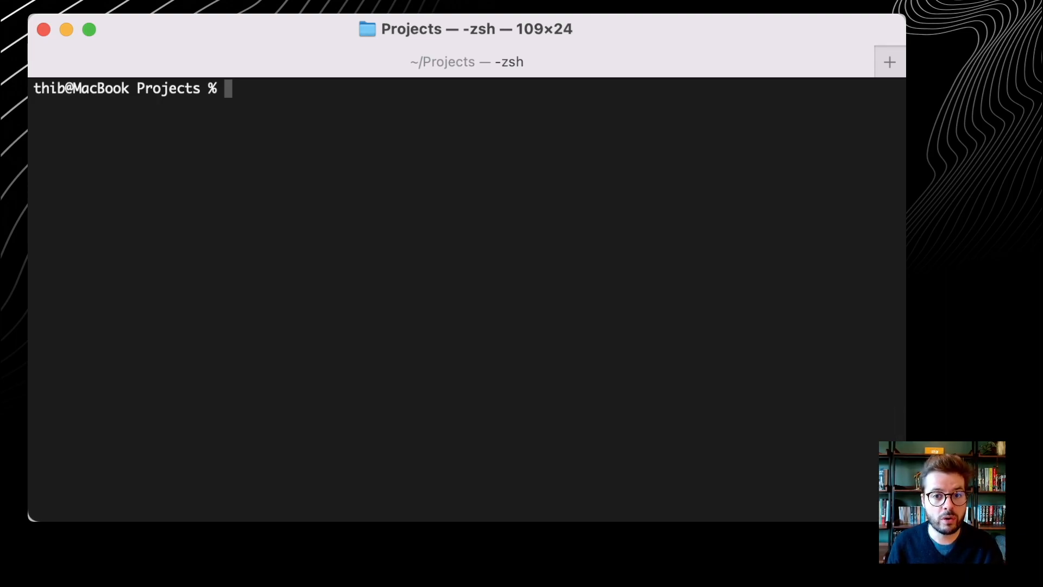
# Step: Enable in-project Poetry virtualenvs, create the reconciliation package, enter it and add a dependency
pyautogui.write('poetry config virtualenvs.in-project true')
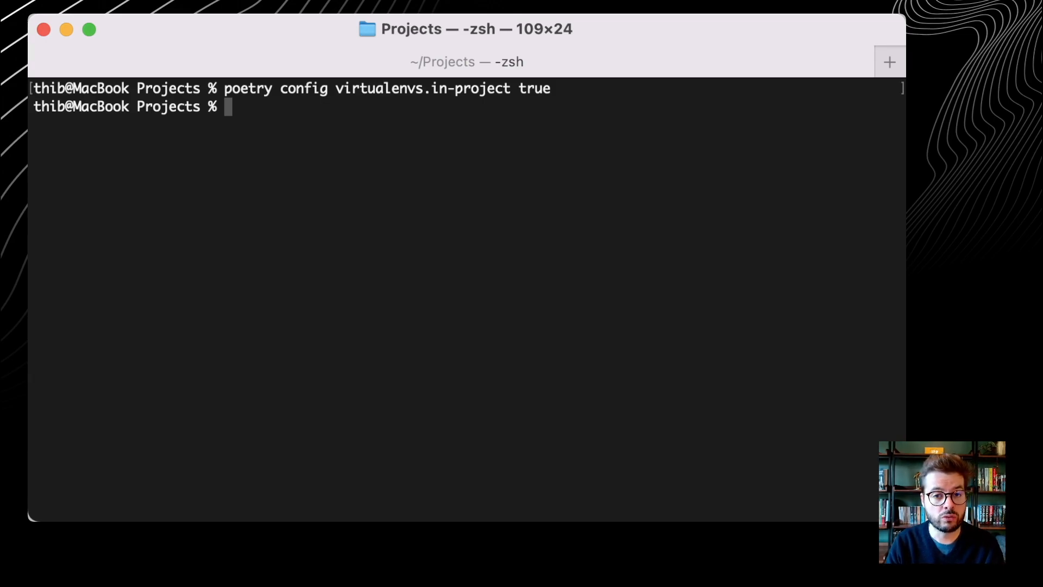
pyautogui.write('poetry new')
pyautogui.write('cd')
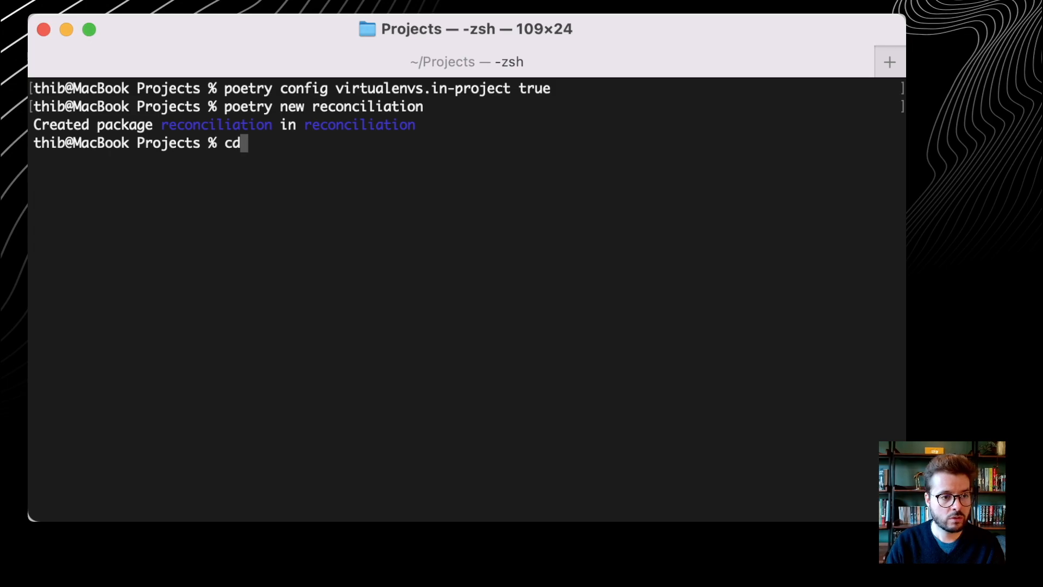
pyautogui.write('reconciliation/')
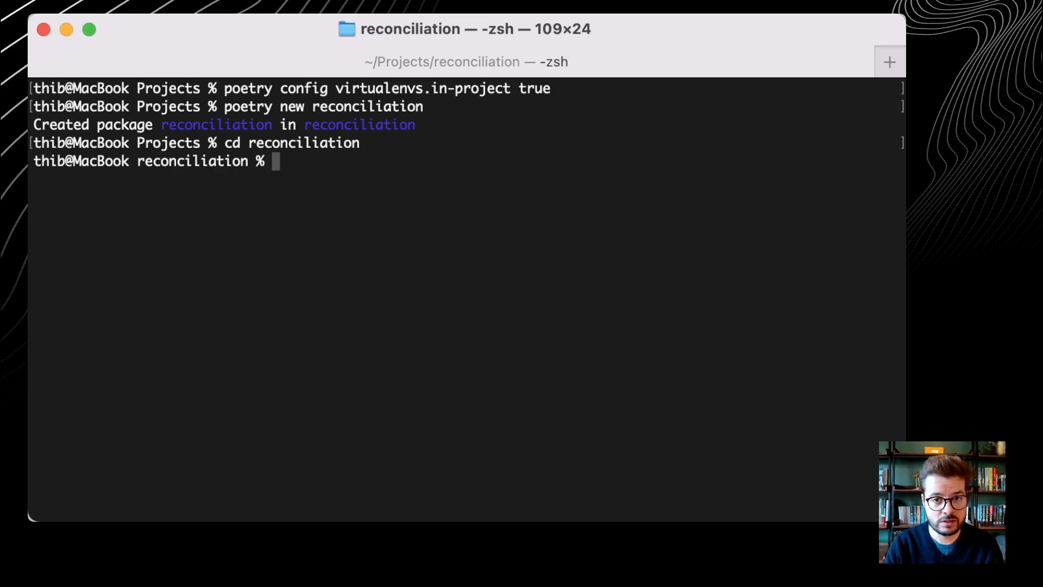
pyautogui.write('poetry ad')
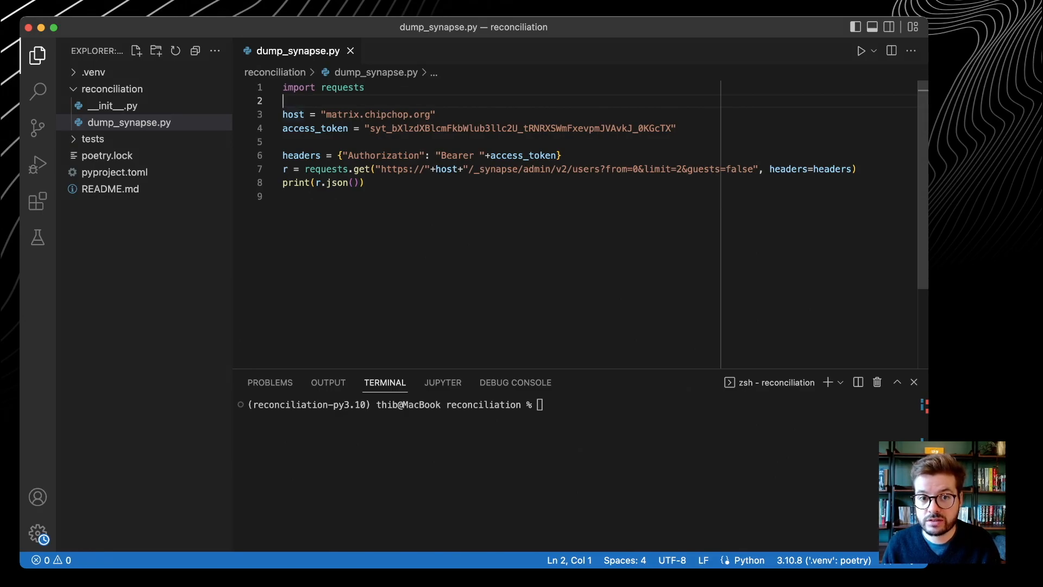
# Step: Walk through dump_synapse.py's access_token, Bearer-header v2 users request with limit=2, and JSON print
pyautogui.doubleClick(314, 128)
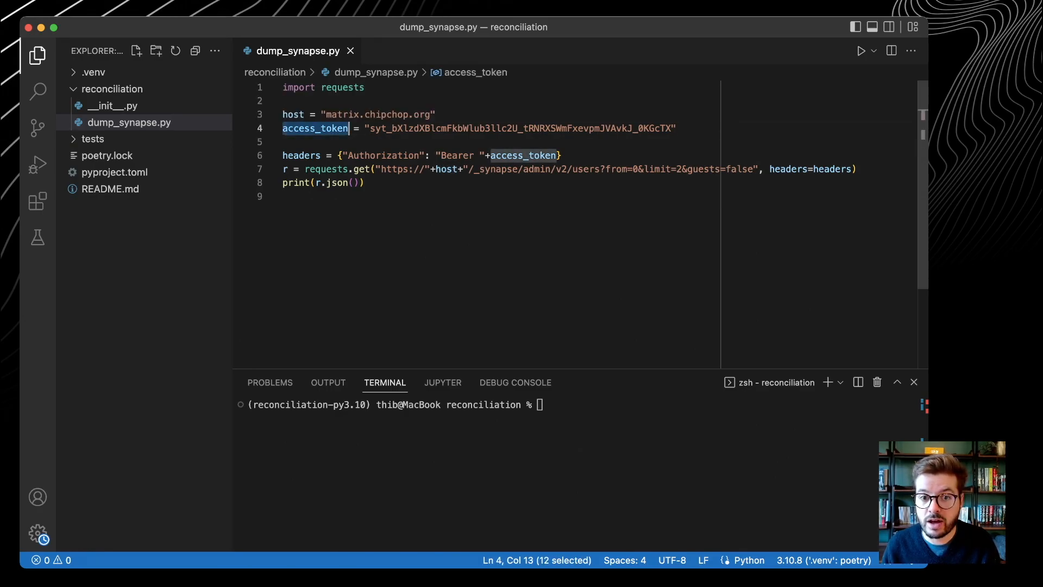
pyautogui.click(294, 128)
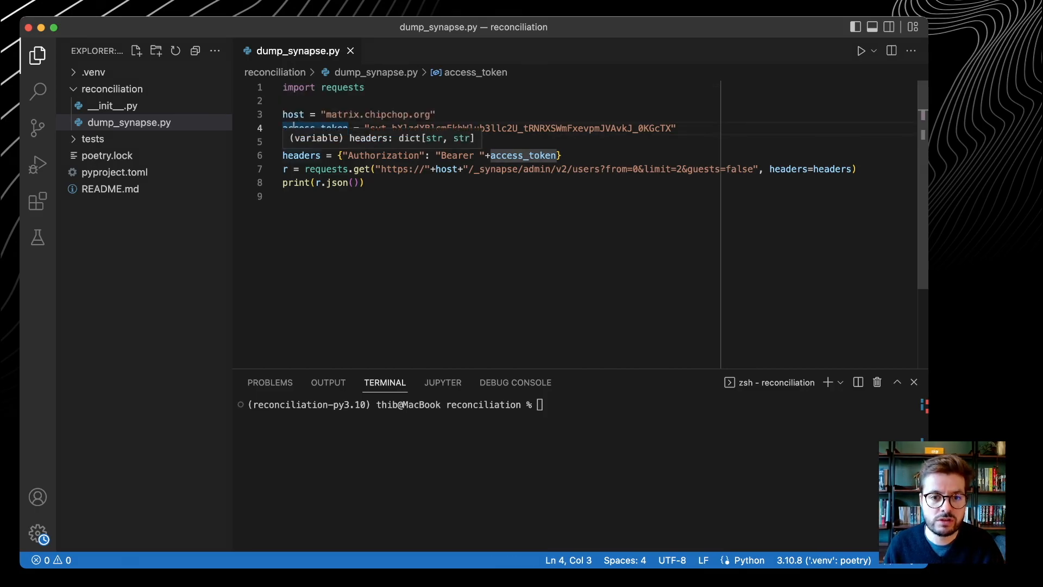
pyautogui.doubleClick(302, 154)
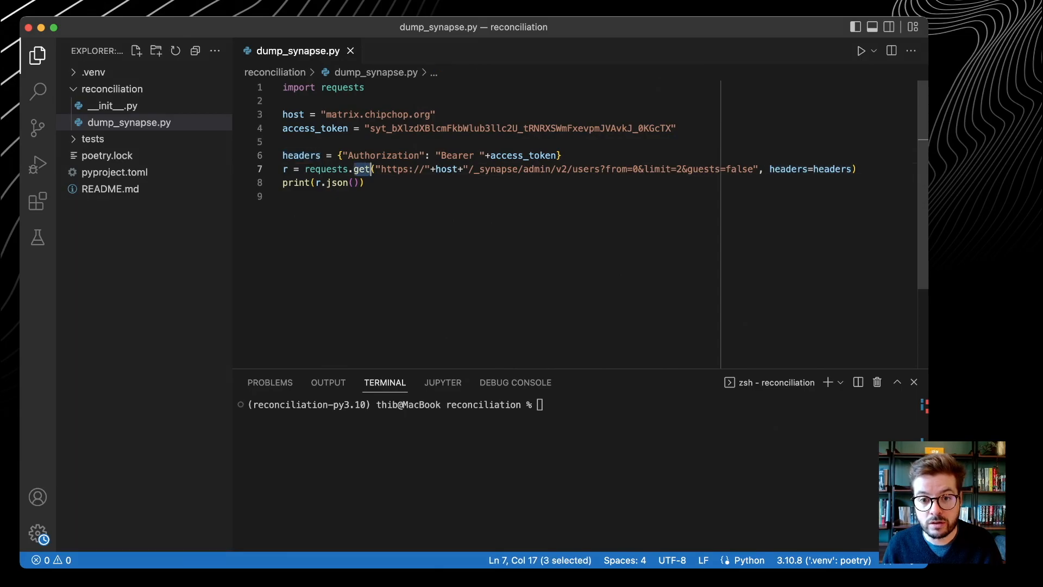
pyautogui.moveTo(448, 169)
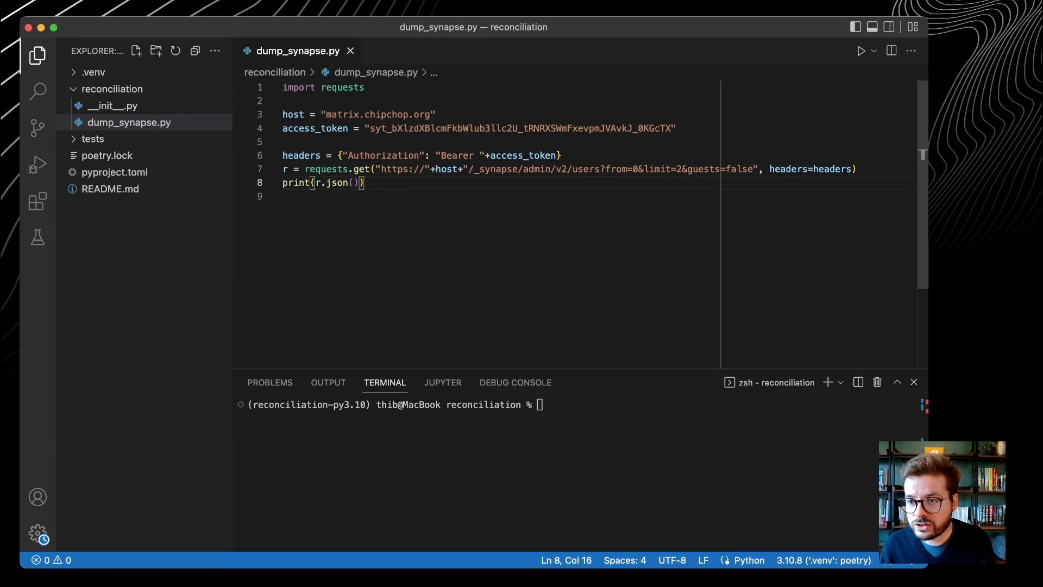
pyautogui.doubleClick(657, 169)
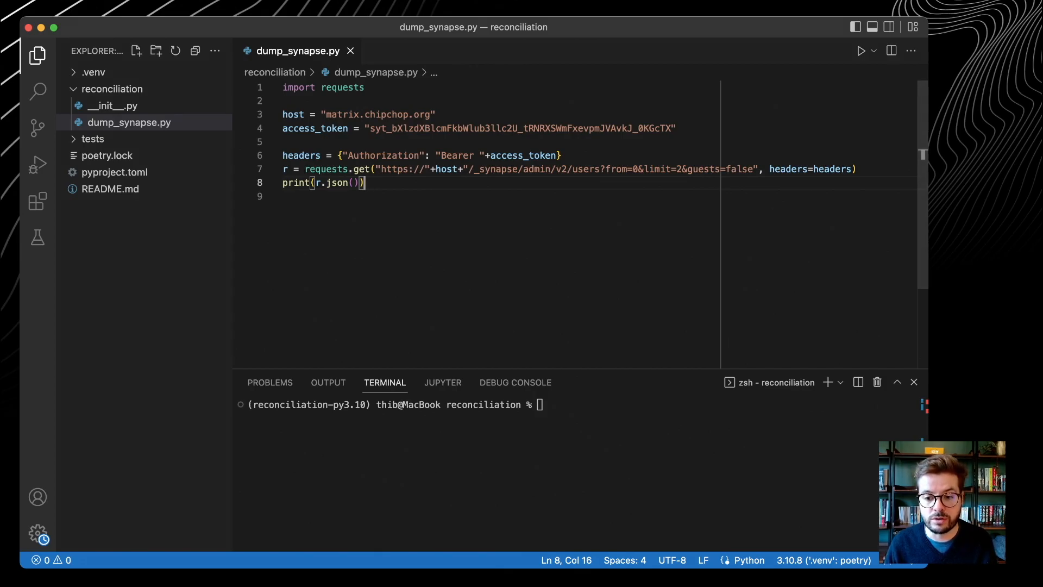
# Step: Run python dump_synapse.py and inspect the two returned users, total 7 and next_token 2
pyautogui.write('p')
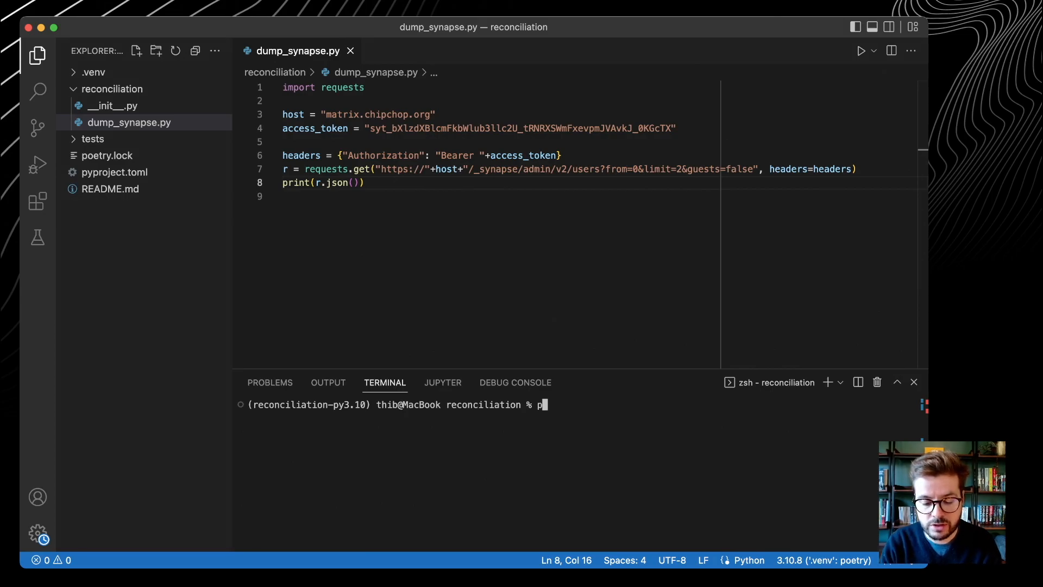
pyautogui.write('ython')
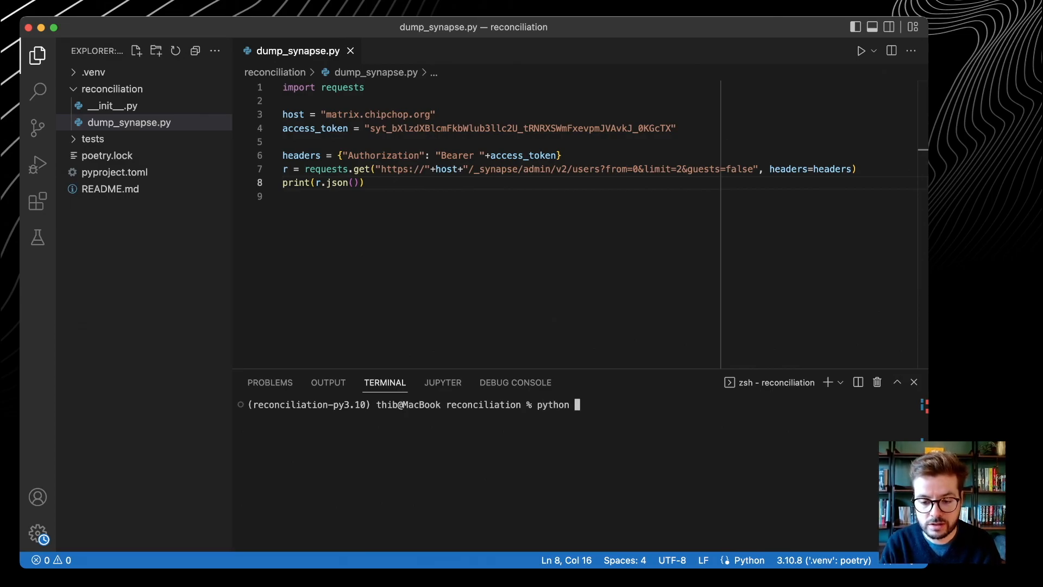
pyautogui.write('dump_synapse.py')
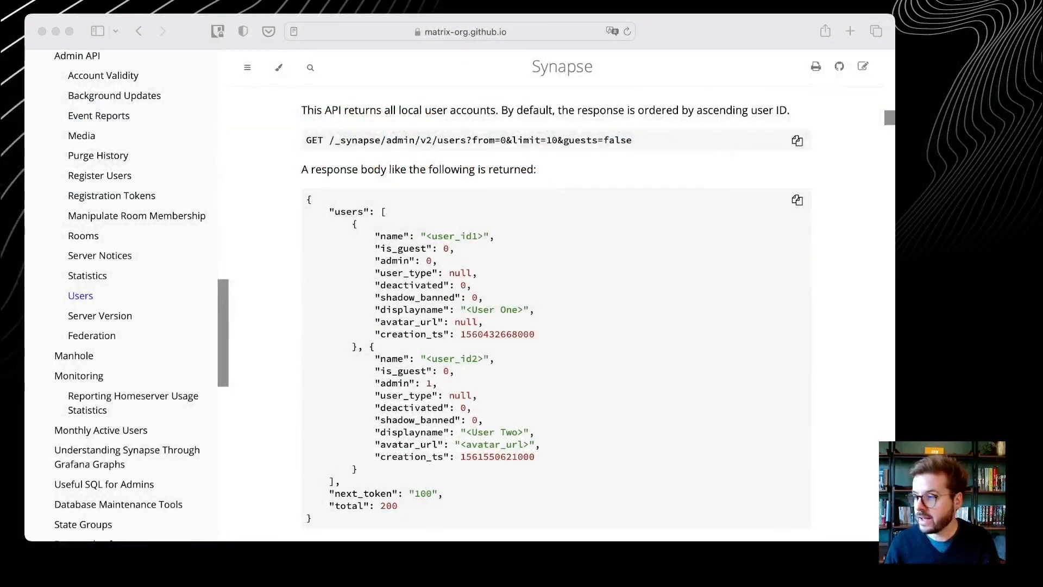
pyautogui.scroll(-3)
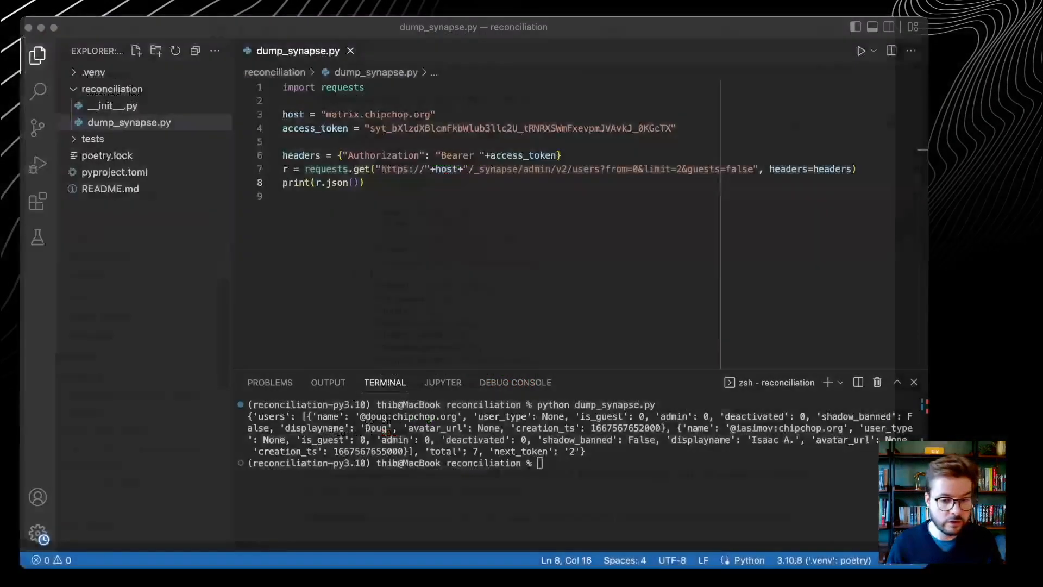
pyautogui.doubleClick(270, 415)
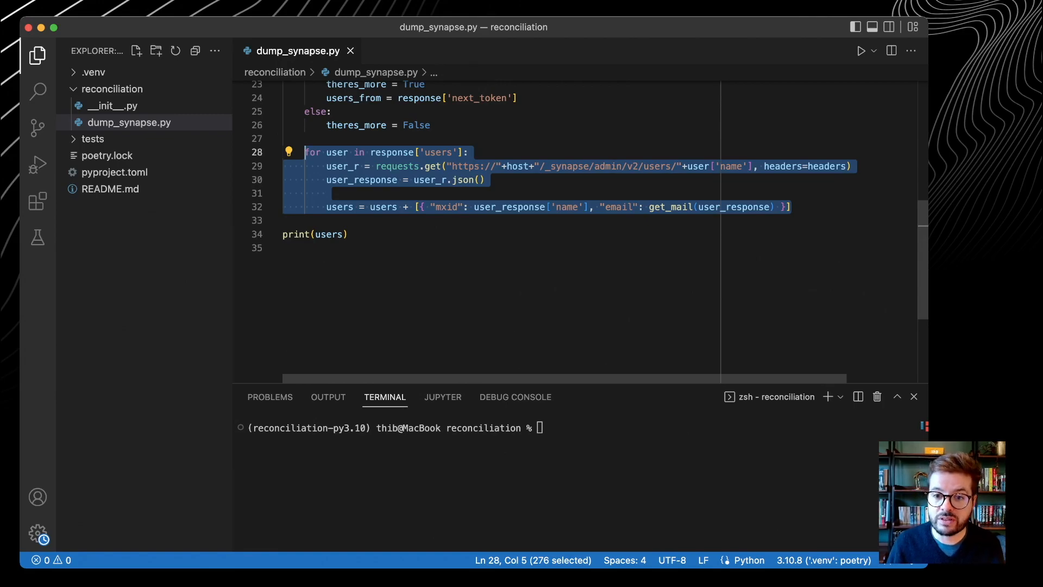
# Step: Review the next_token loop fetching each user and the get_mail helper collecting mxid and email
pyautogui.click(327, 193)
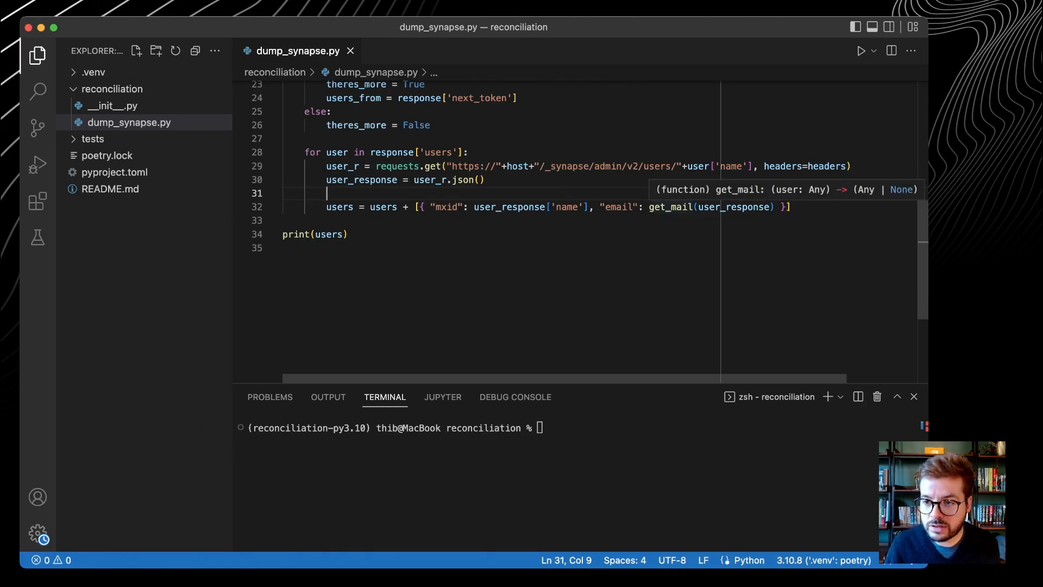
pyautogui.doubleClick(670, 207)
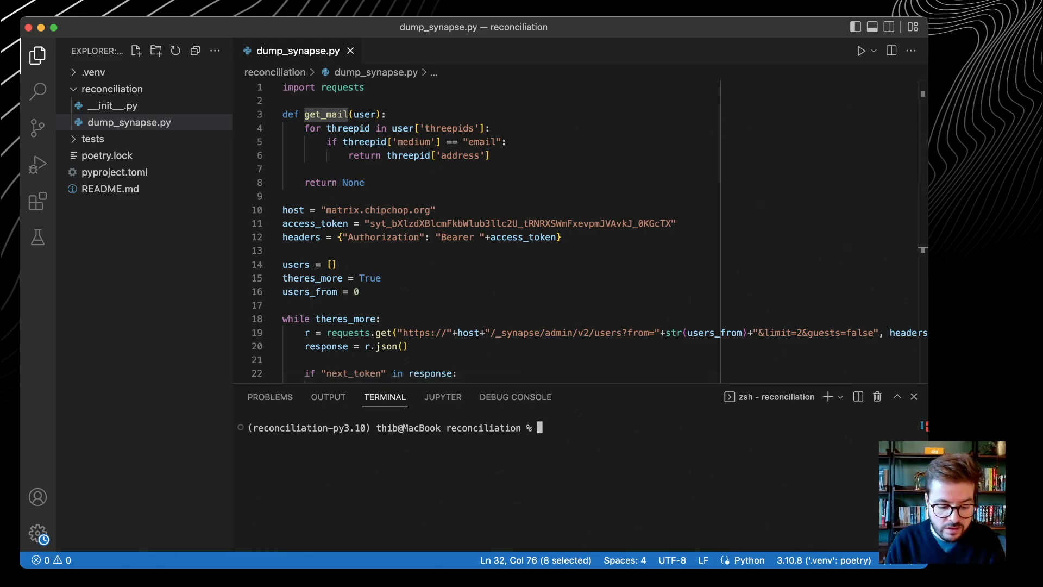
# Step: Run the script, review the synapse.csv DictWriter block with writeheader, and rerun it
pyautogui.write('python dump_synapse.py')
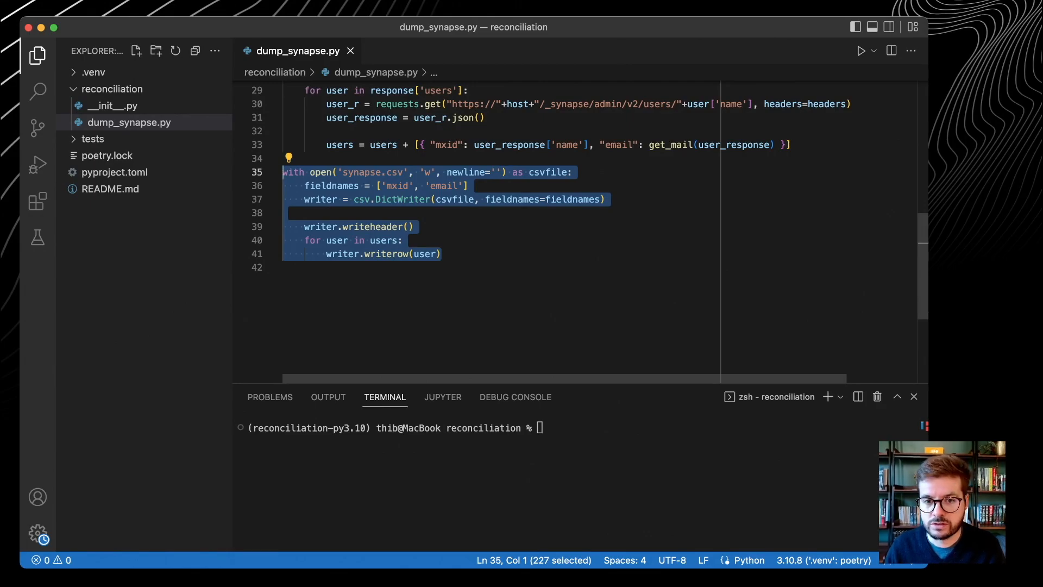
pyautogui.click(339, 226)
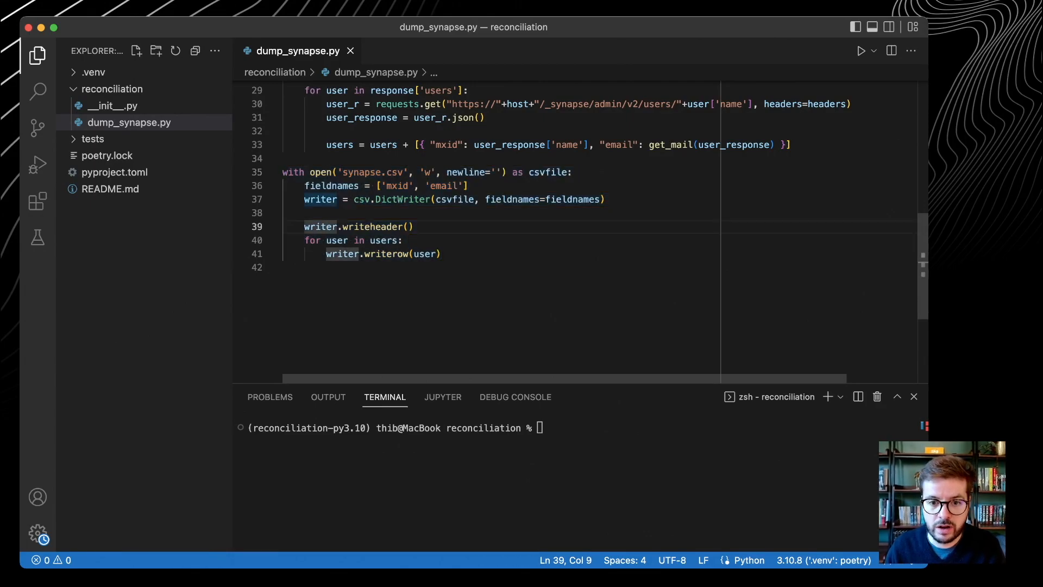
pyautogui.doubleClick(362, 172)
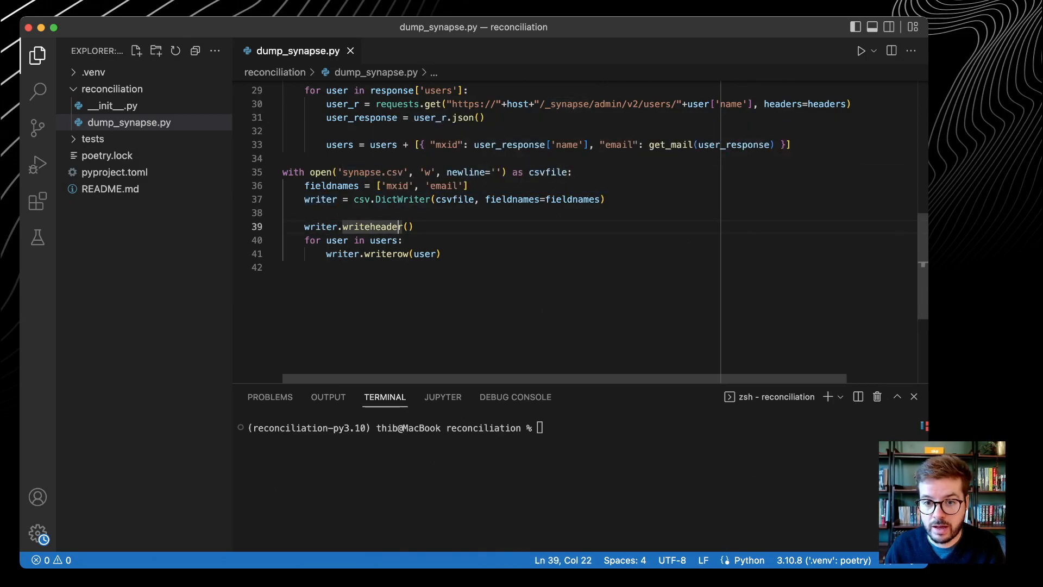
pyautogui.doubleClick(443, 185)
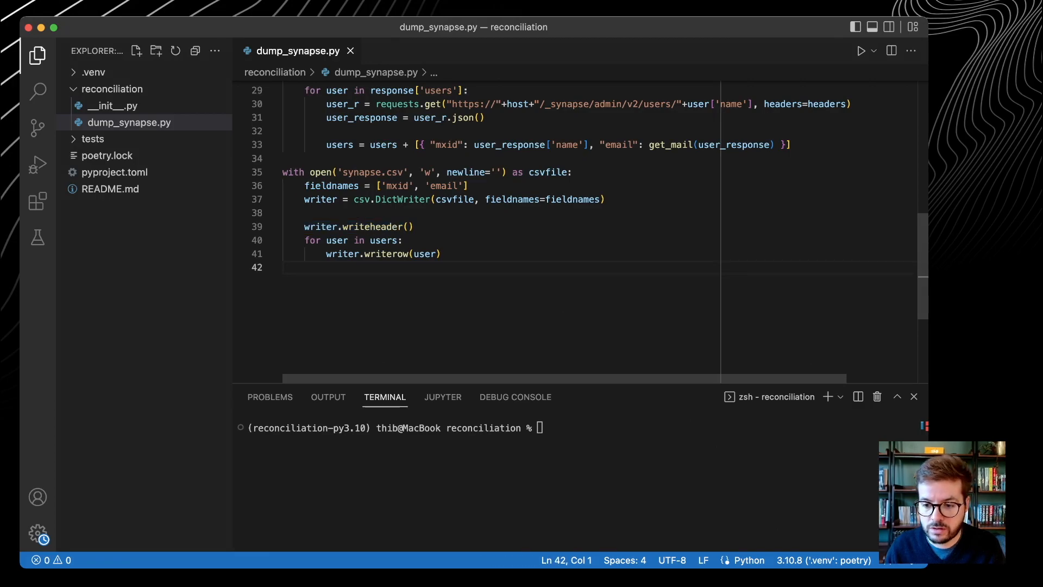
pyautogui.write('python dump_synapse.py')
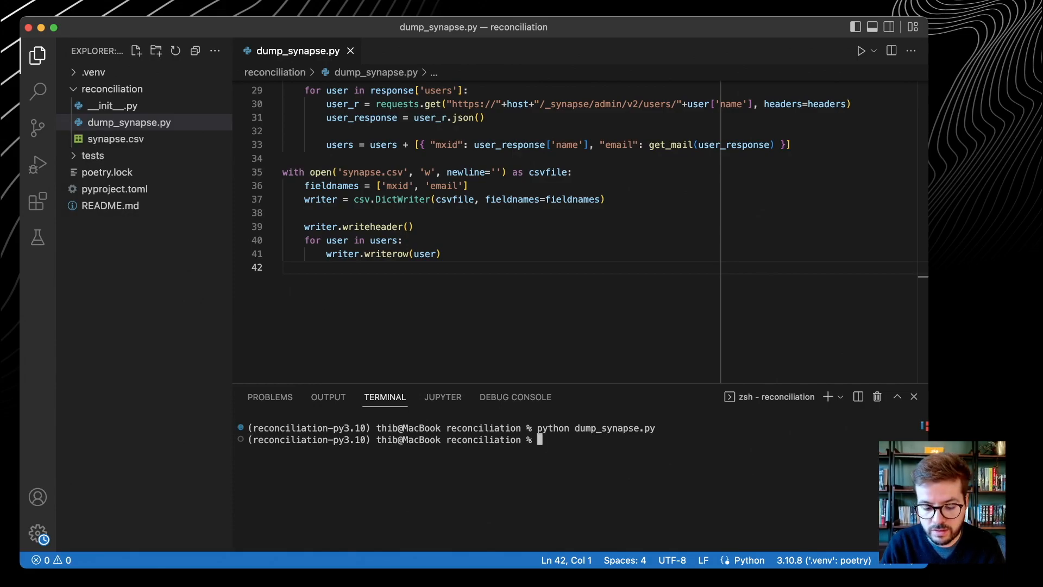
# Step: Print synapse.csv with cat and examine its mxid and email columns
pyautogui.write('cat synapse.csv')
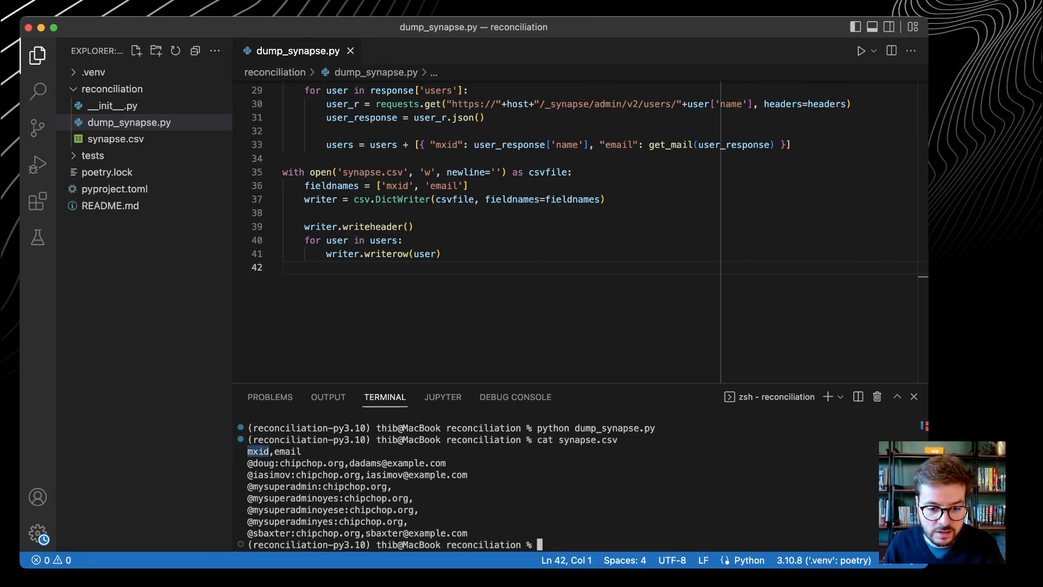
pyautogui.doubleClick(286, 450)
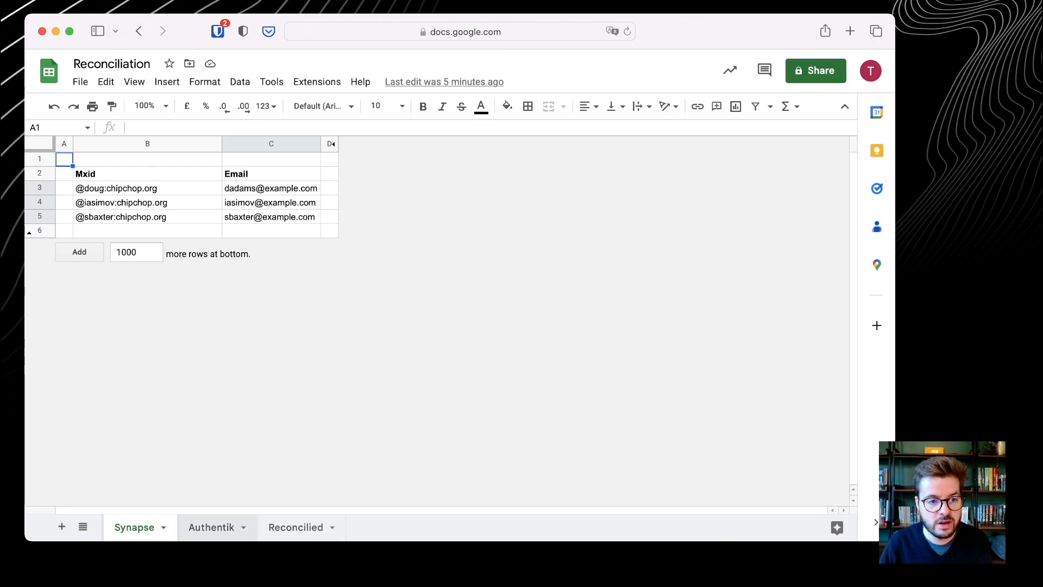
# Step: Compare the Authentik and Synapse sheets, then view the Reconciled VLOOKUP join with iasimov's #N/A
pyautogui.click(211, 527)
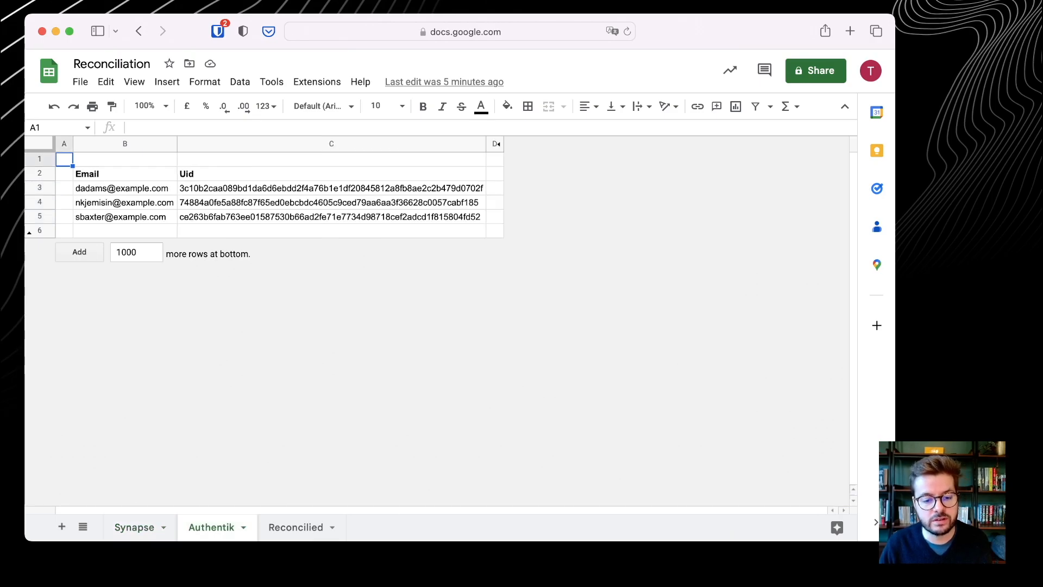
pyautogui.click(295, 527)
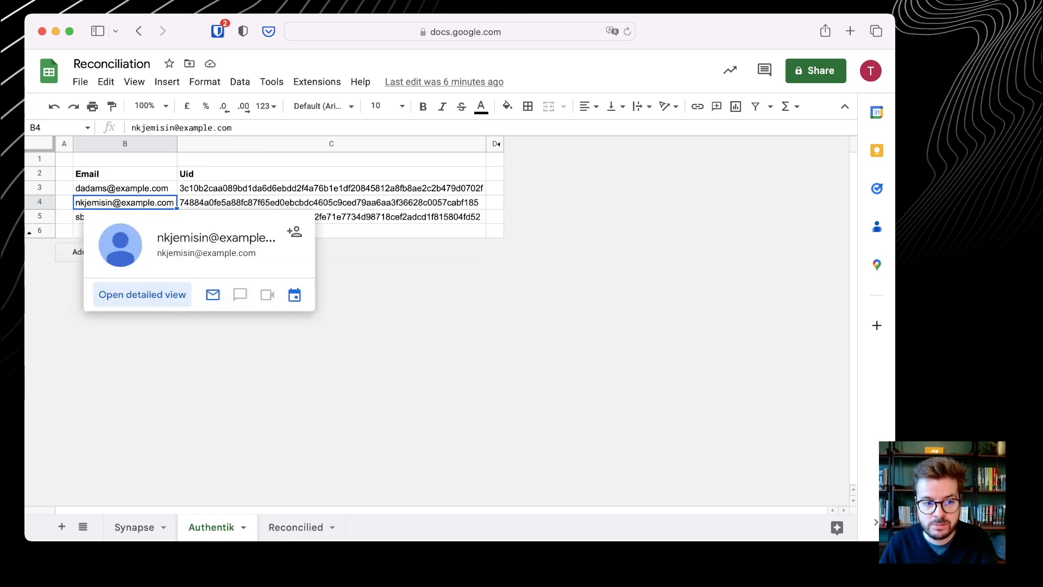
pyautogui.click(133, 527)
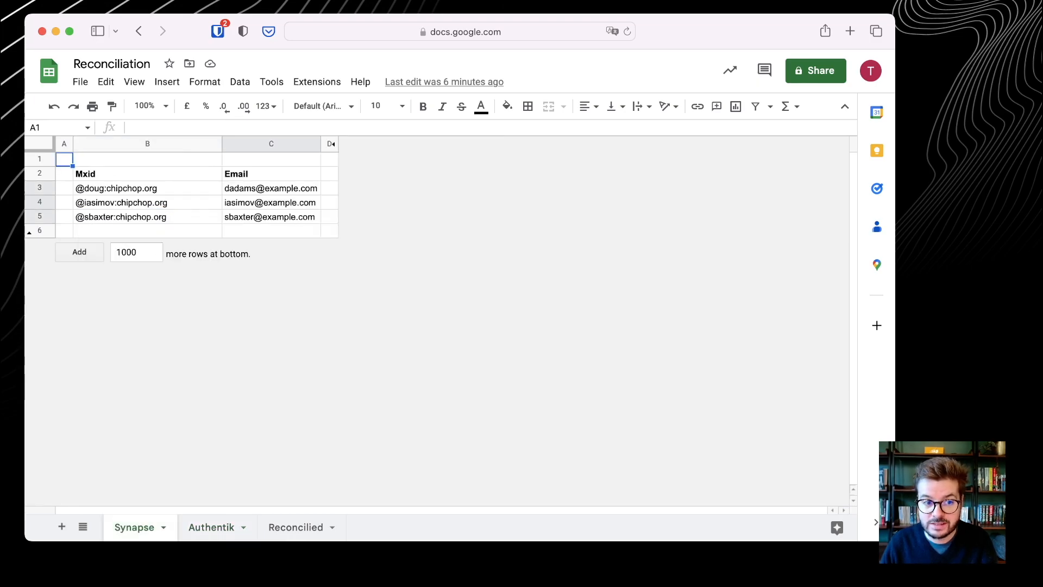
pyautogui.click(295, 527)
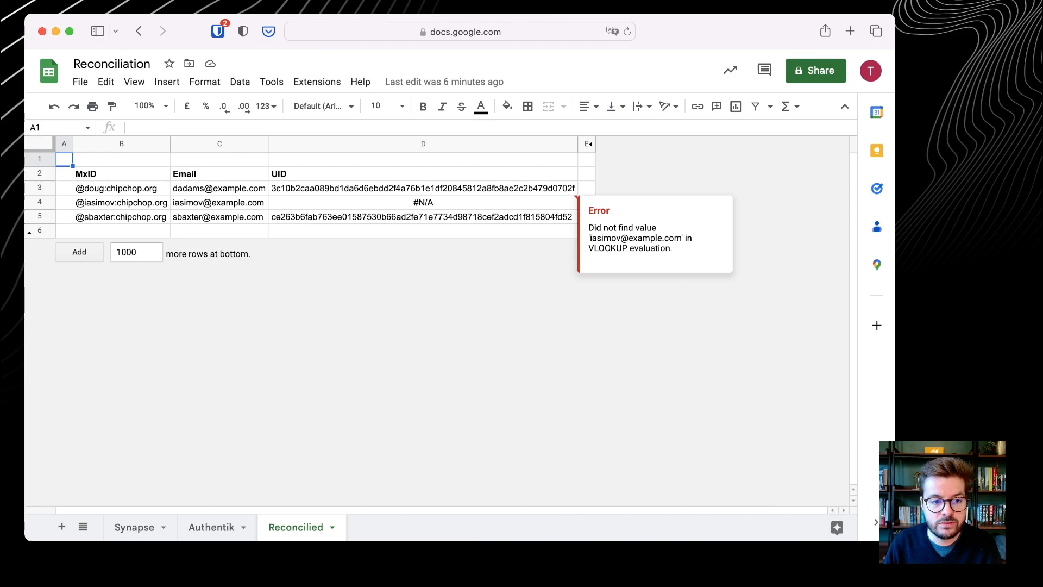
# Step: Inspect the D4 VLOOKUP formula and compare Synapse and Authentik sheet emails for iasimov
pyautogui.click(423, 202)
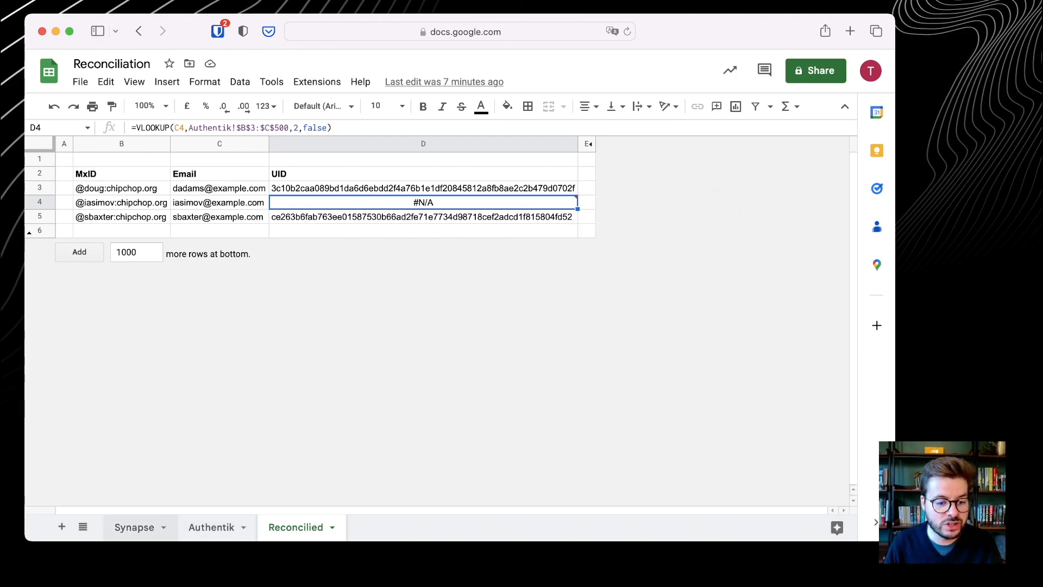
pyautogui.click(133, 527)
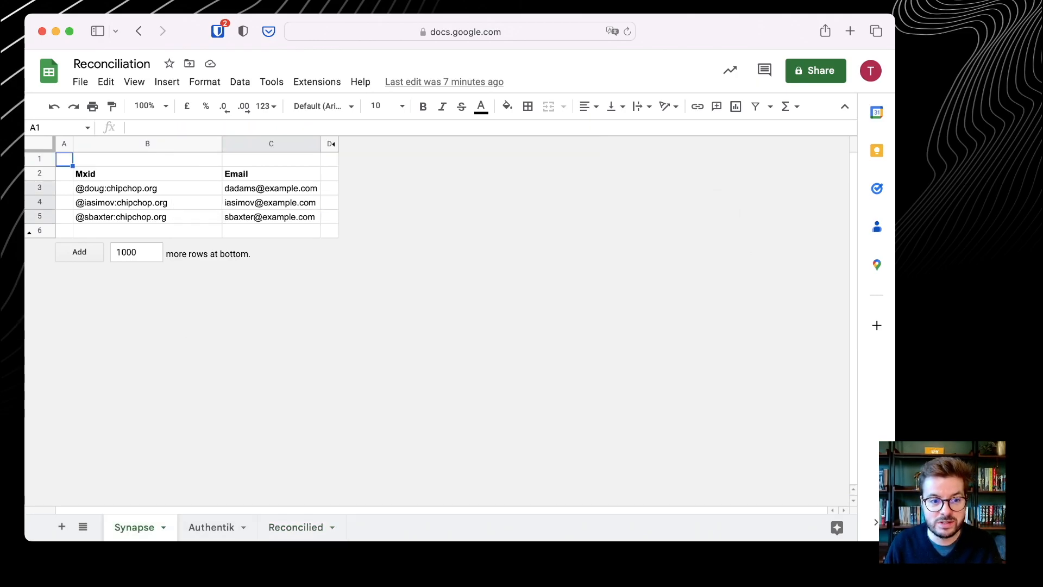
pyautogui.click(211, 527)
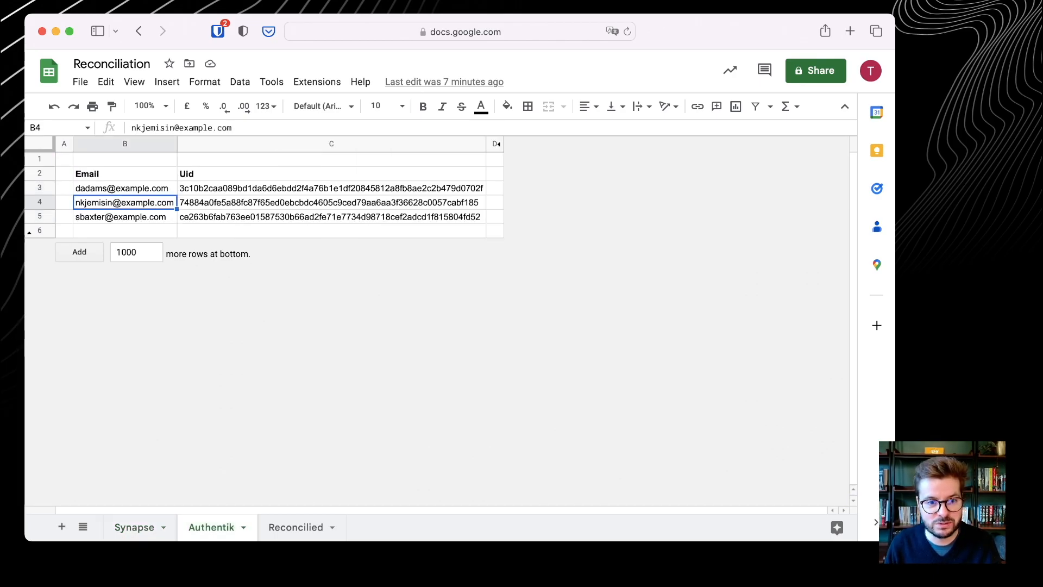
pyautogui.click(296, 527)
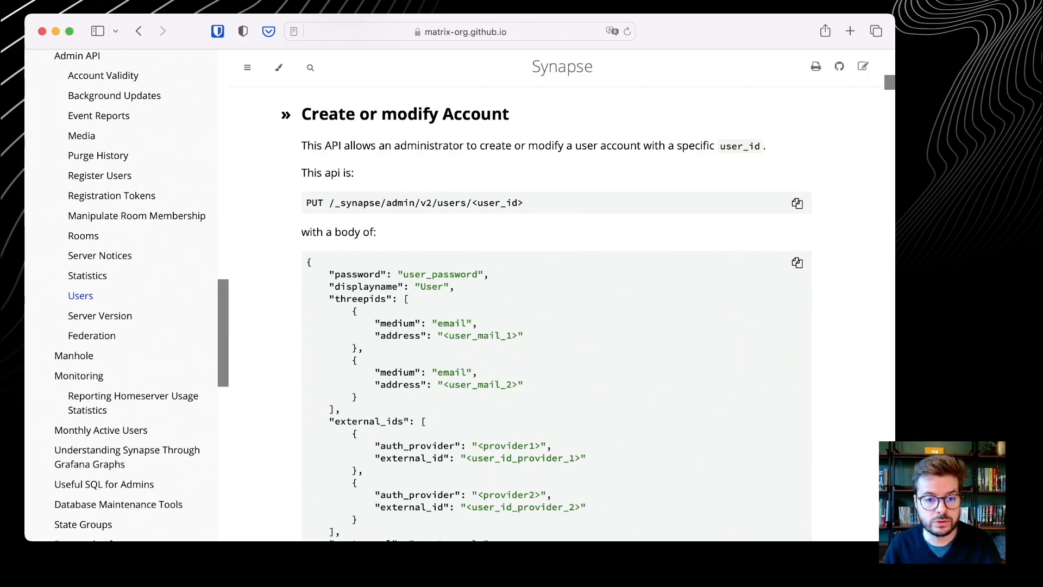
# Step: Scroll through the Create or modify Account section and highlight that logout_devices is optional
pyautogui.scroll(-3)
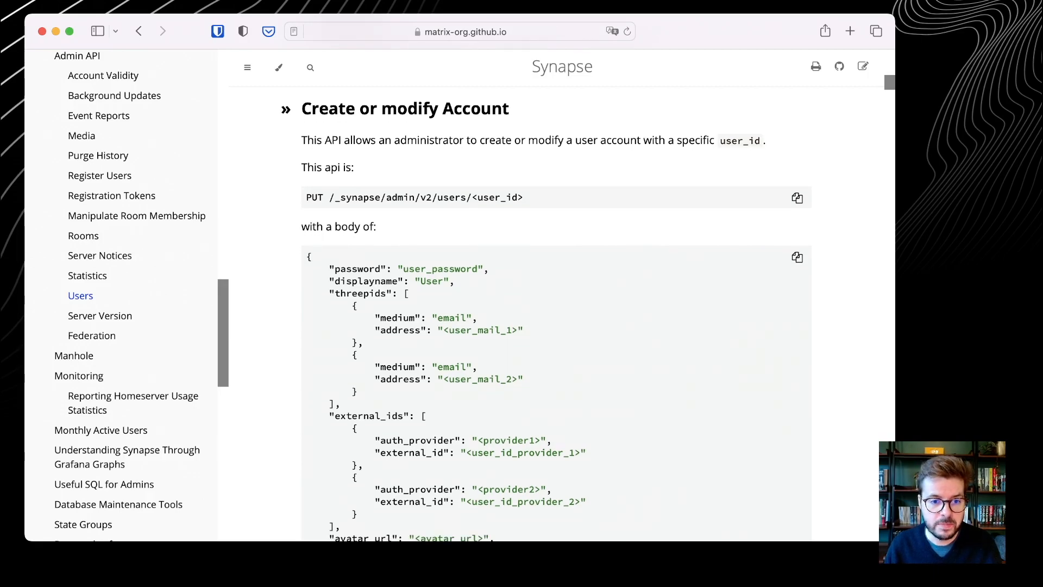
pyautogui.scroll(-3)
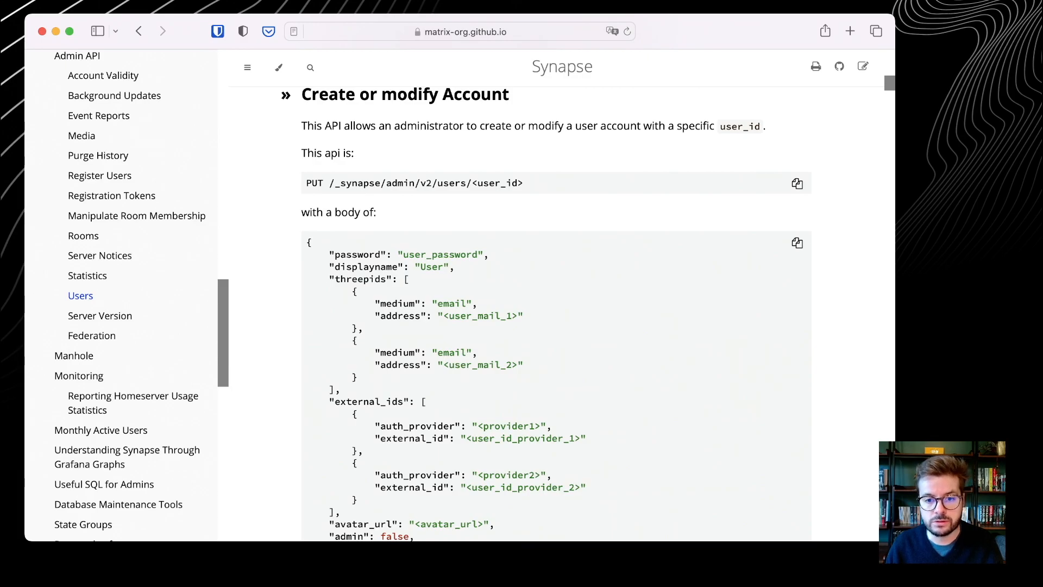
pyautogui.scroll(-3)
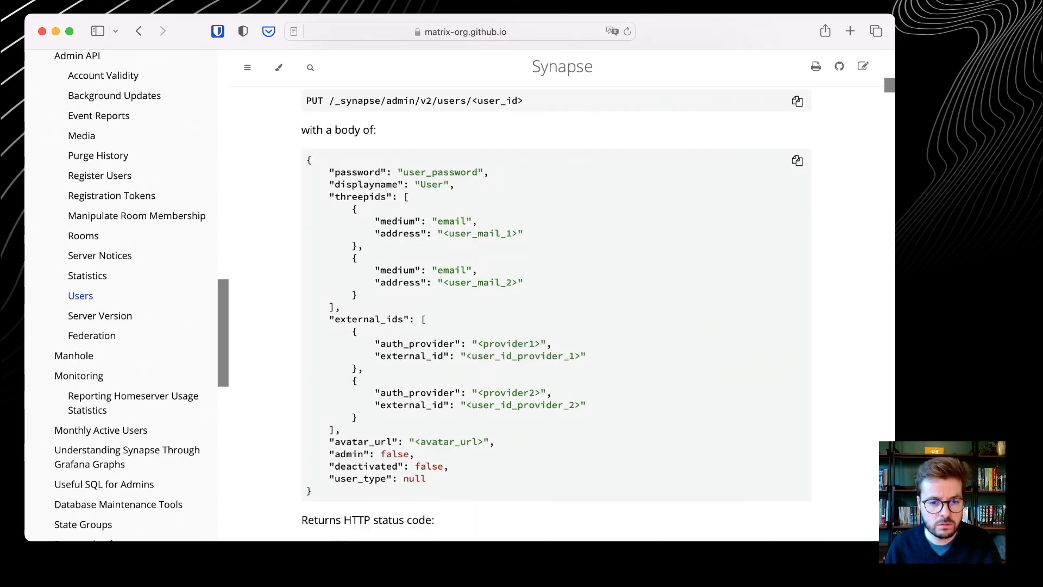
pyautogui.scroll(-3)
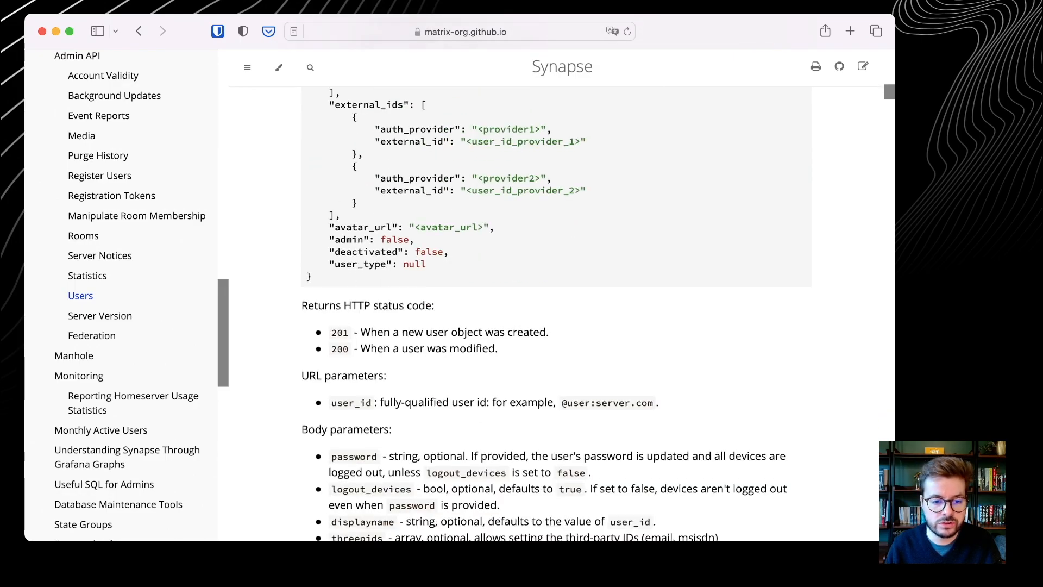
pyautogui.scroll(-3)
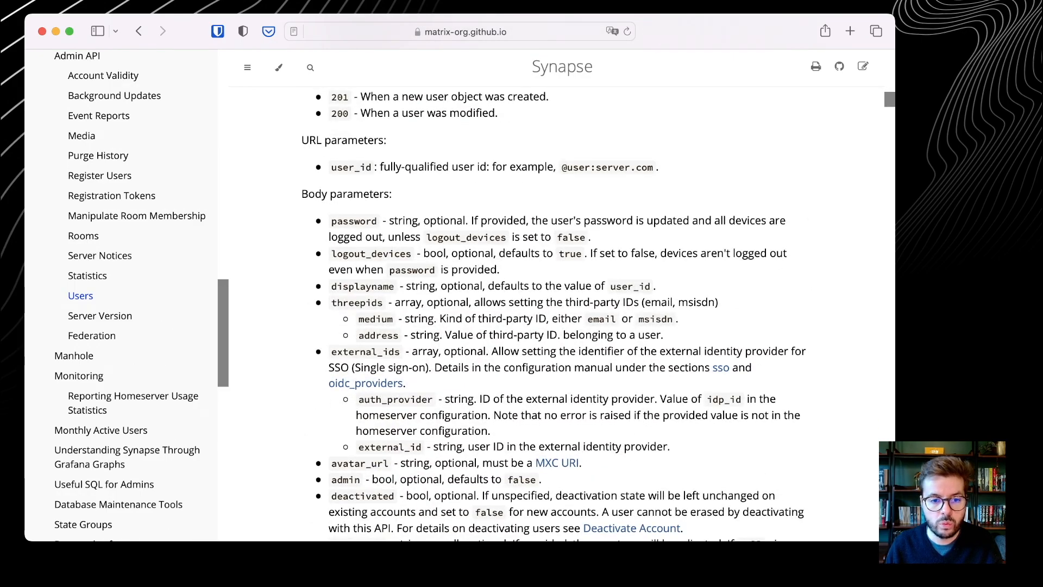
pyautogui.doubleClick(472, 254)
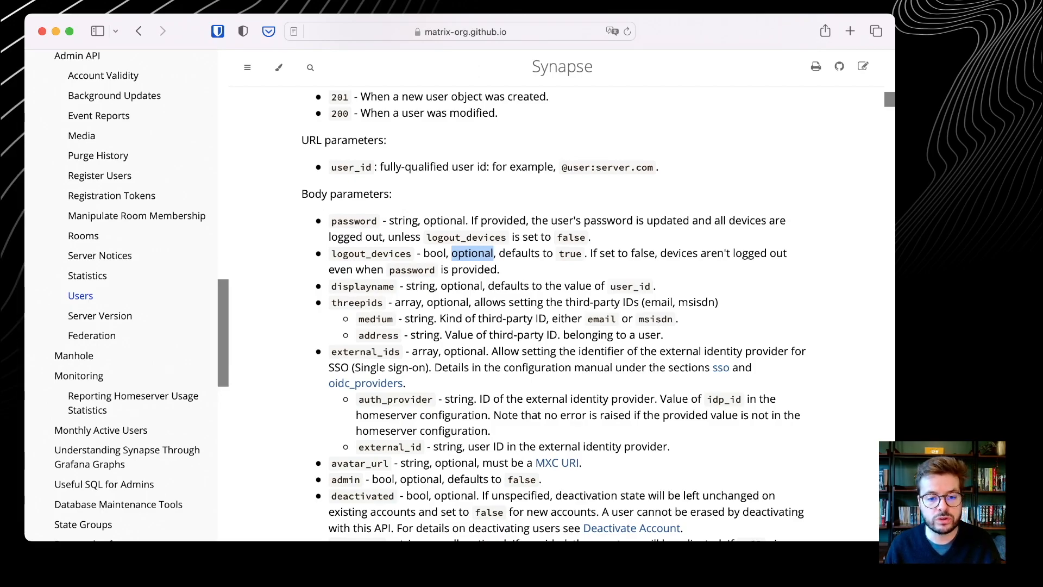
# Step: Highlight another term, then open the oidc_providers configuration reference in a new tab
pyautogui.scroll(-3)
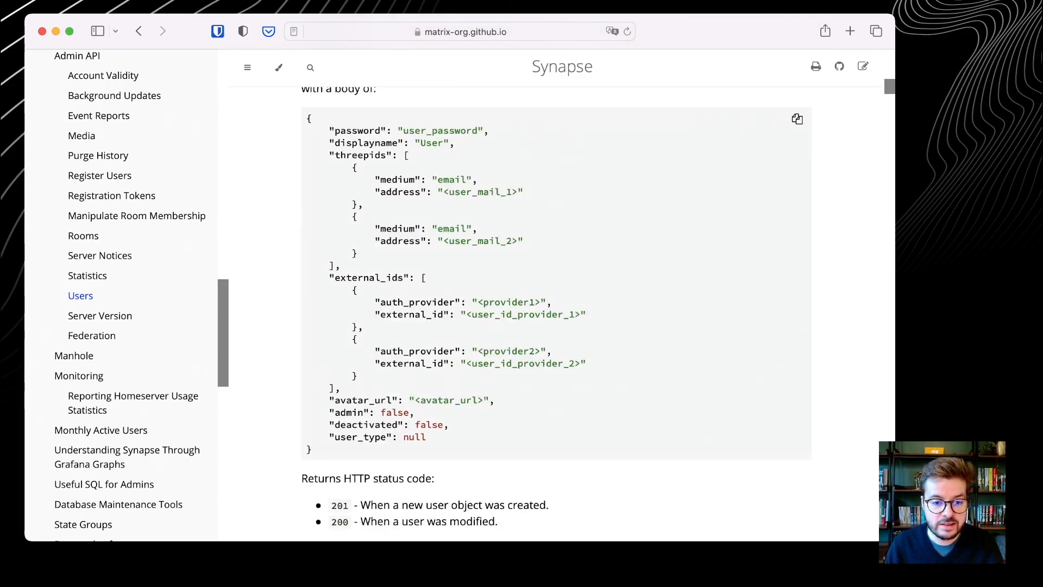
pyautogui.doubleClick(368, 277)
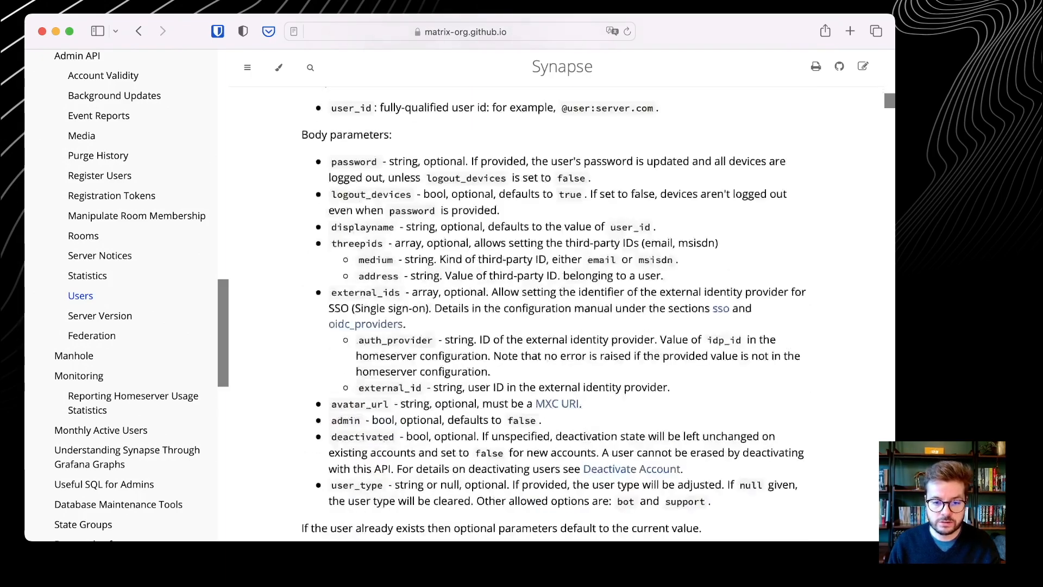
pyautogui.scroll(-3)
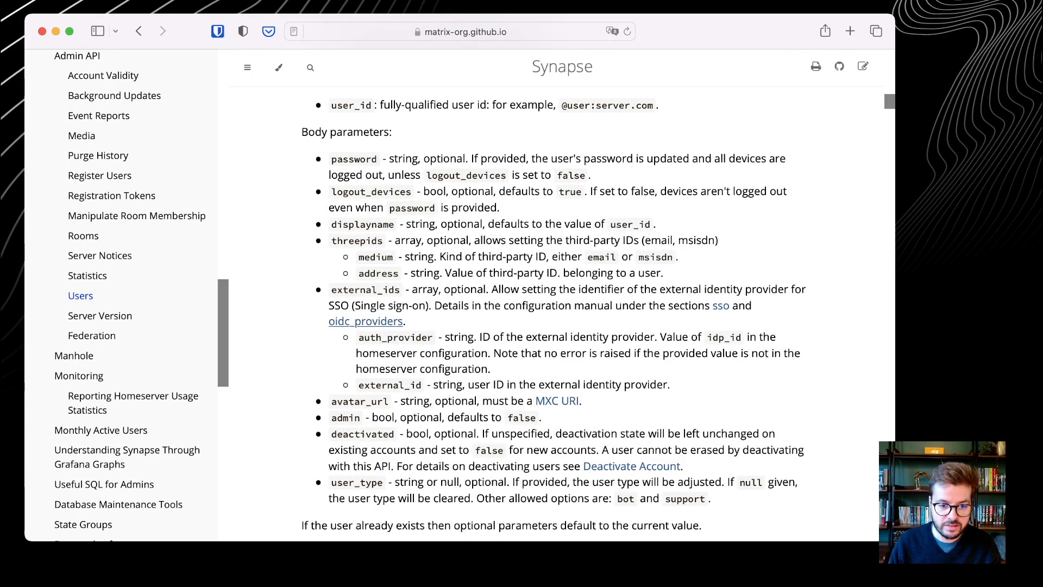
pyautogui.click(365, 321)
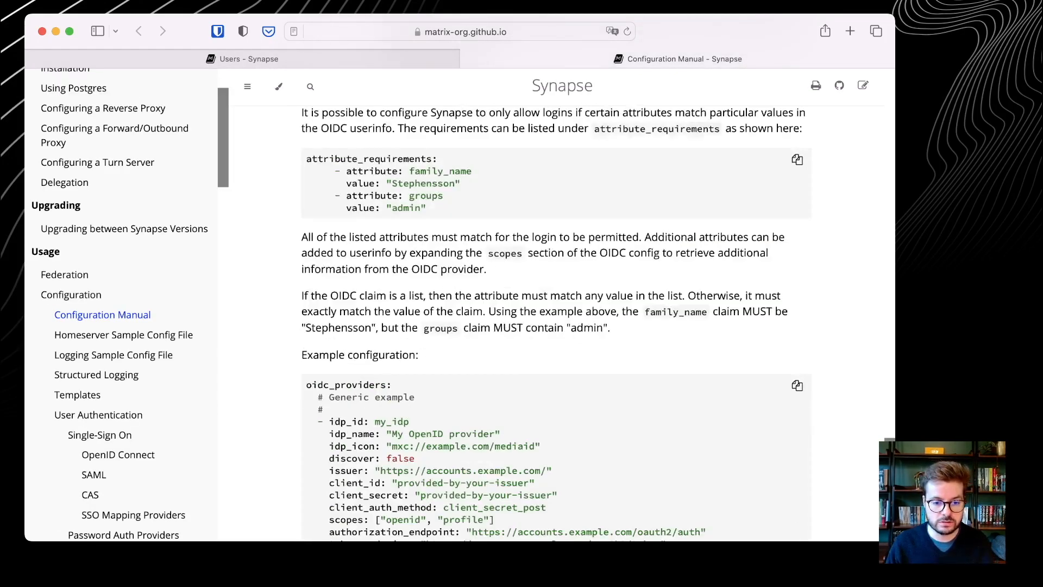
# Step: Highlight idp_id in the oidc_providers example, then return to the Users - Synapse tab
pyautogui.scroll(-3)
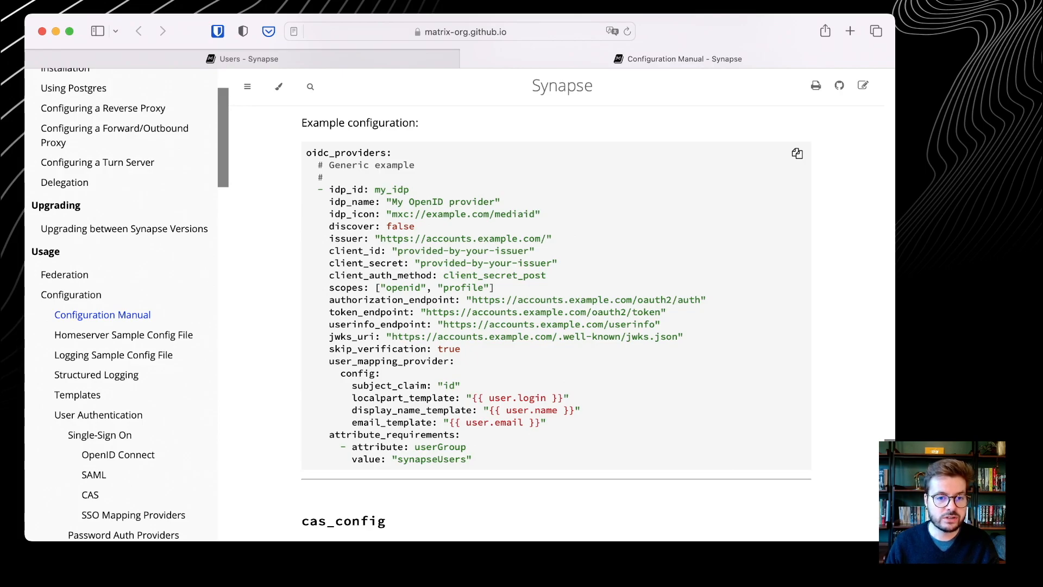
pyautogui.doubleClick(346, 152)
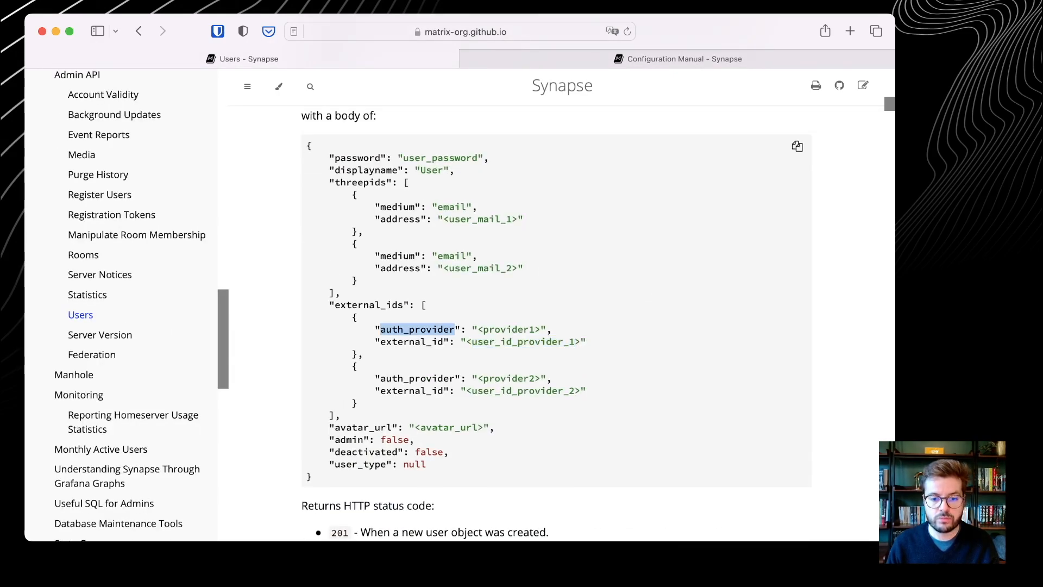
pyautogui.click(684, 59)
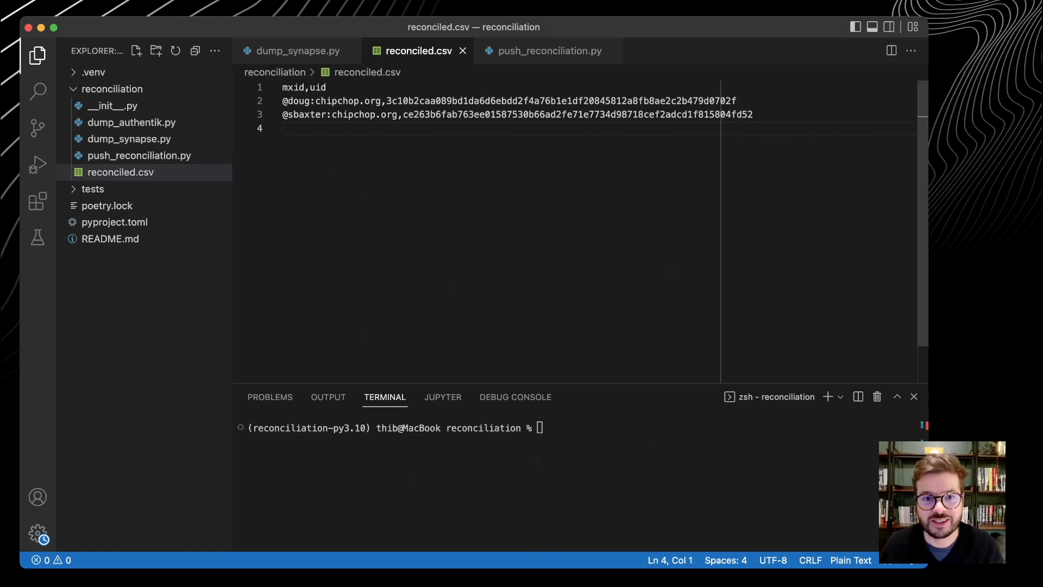
# Step: Check the mxid header in reconciled.csv, open push_reconciliation.py, and run it with python
pyautogui.doubleClick(293, 87)
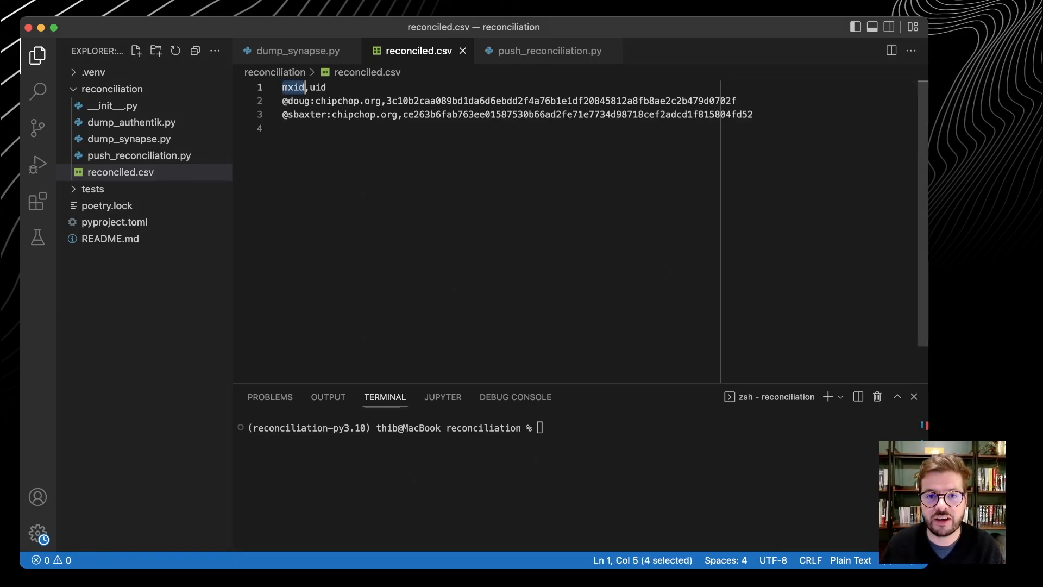
pyautogui.click(547, 50)
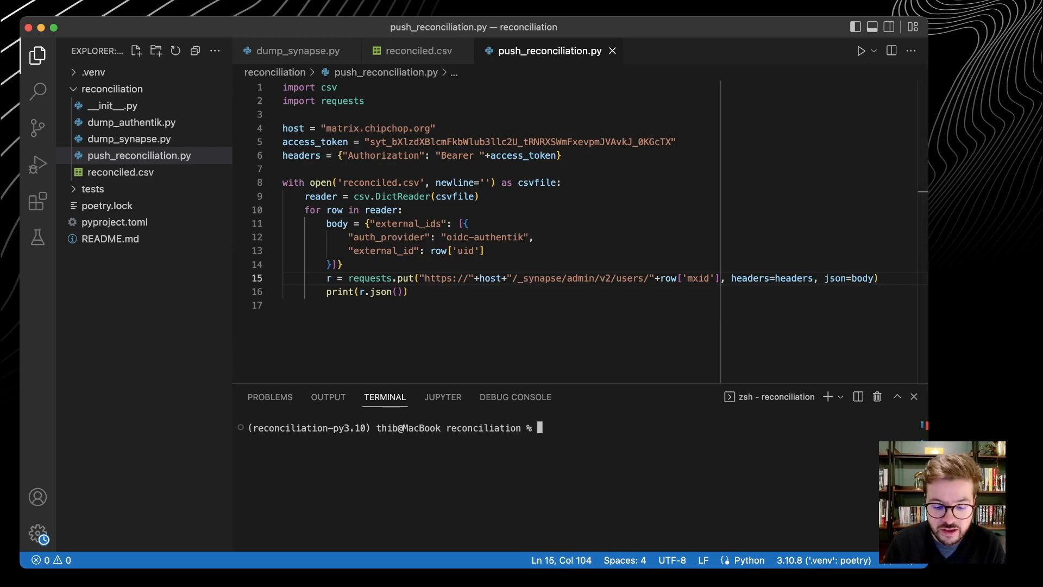
pyautogui.write('python')
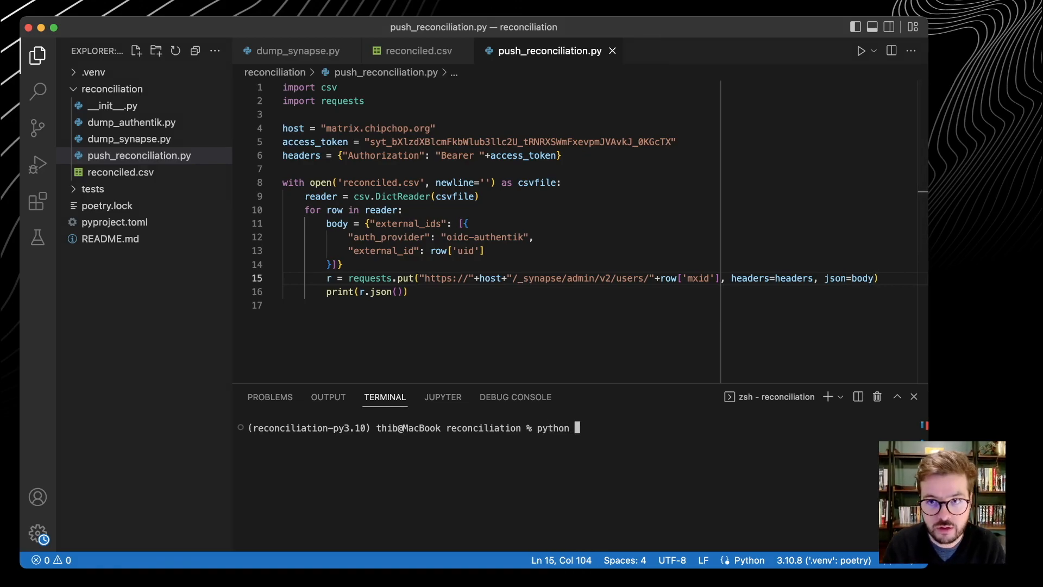
pyautogui.write('push_reconciliation.py')
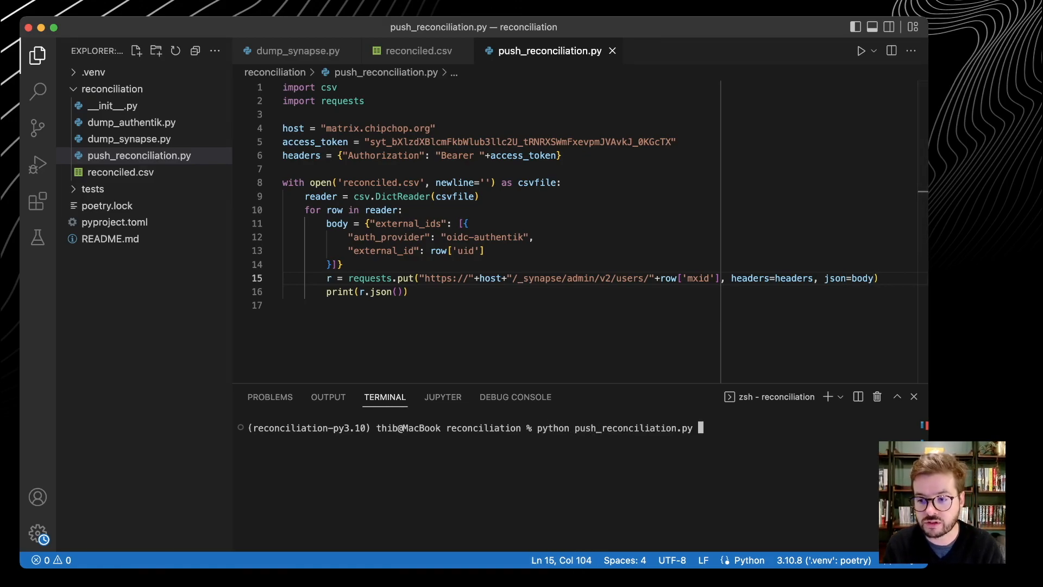
pyautogui.press('Enter')
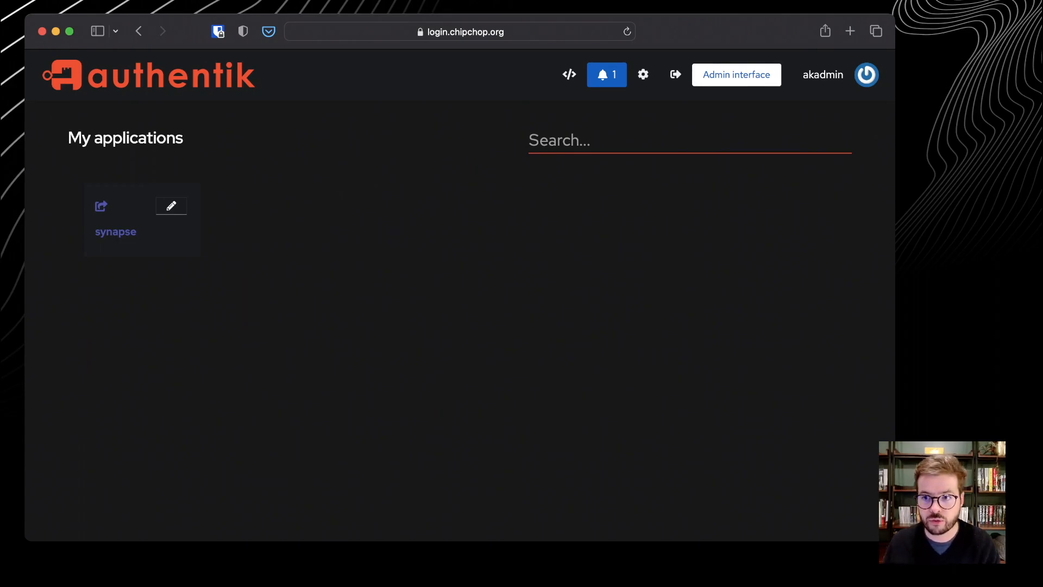
pyautogui.click(735, 75)
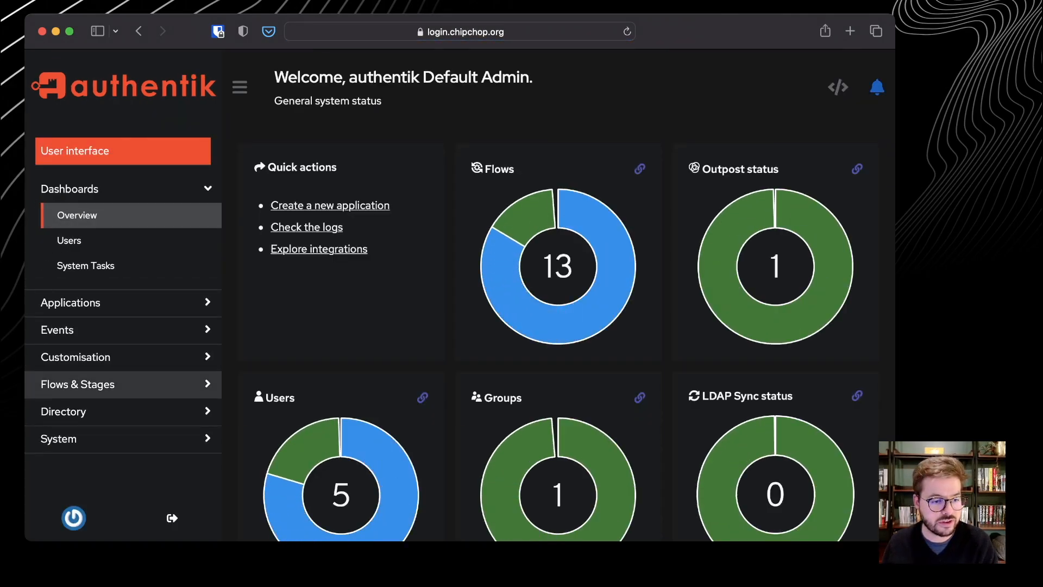
pyautogui.click(63, 412)
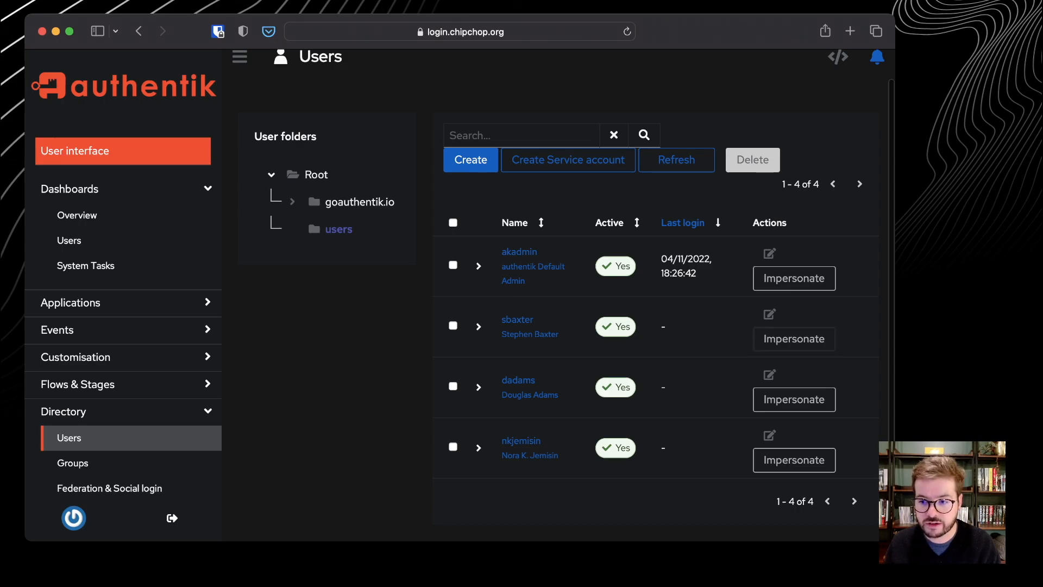
pyautogui.click(793, 338)
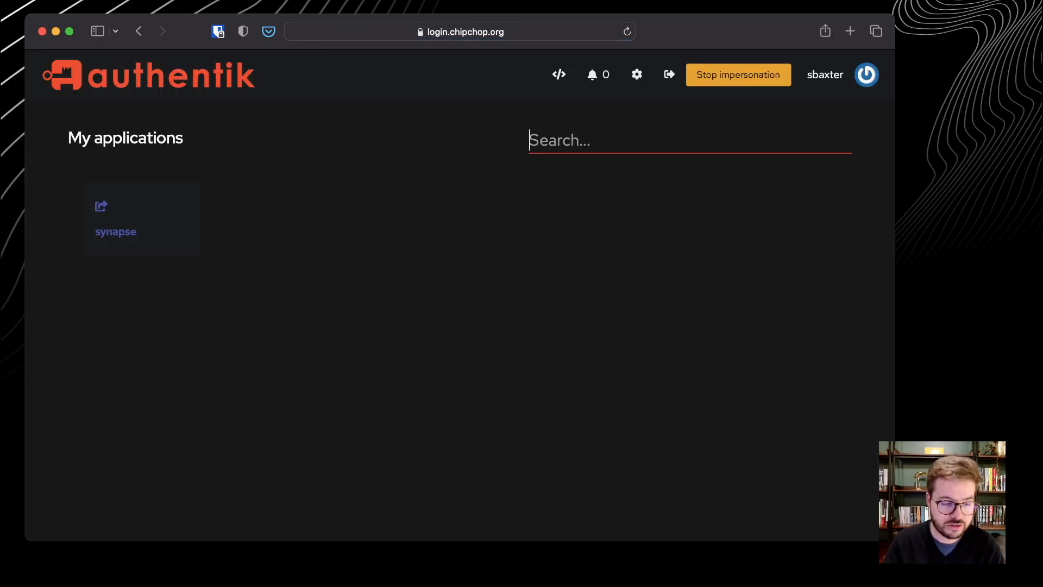
pyautogui.click(849, 31)
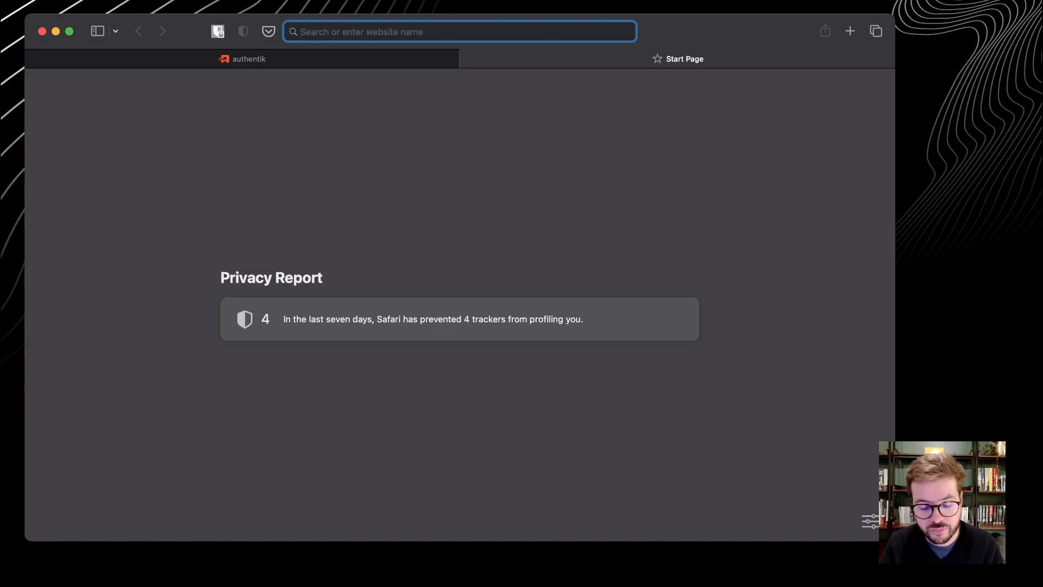
# Step: Load app.element.io and start signing in with chipchop.org as the homeserver
pyautogui.write('app.element.io')
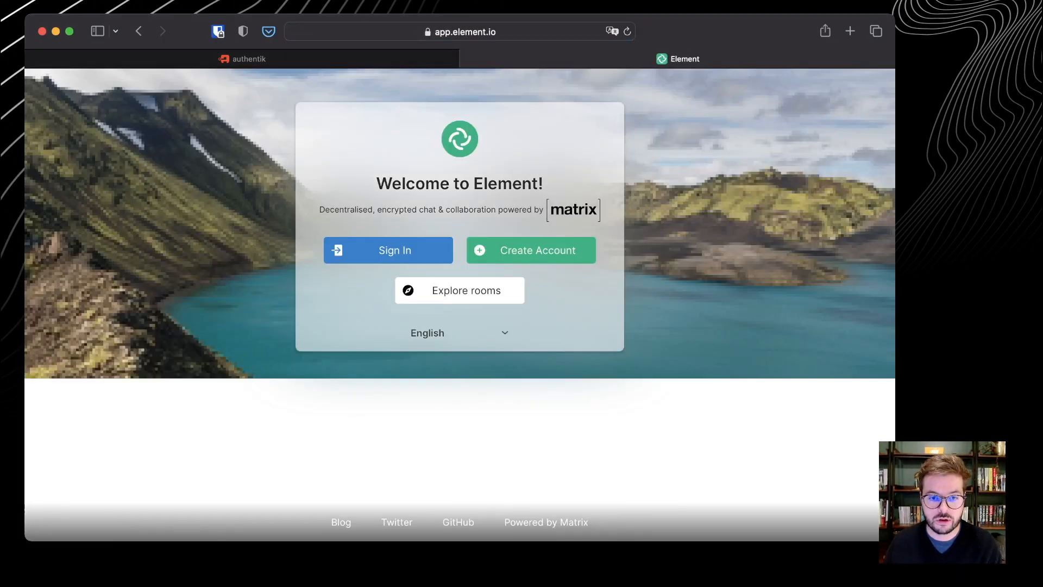
pyautogui.click(388, 250)
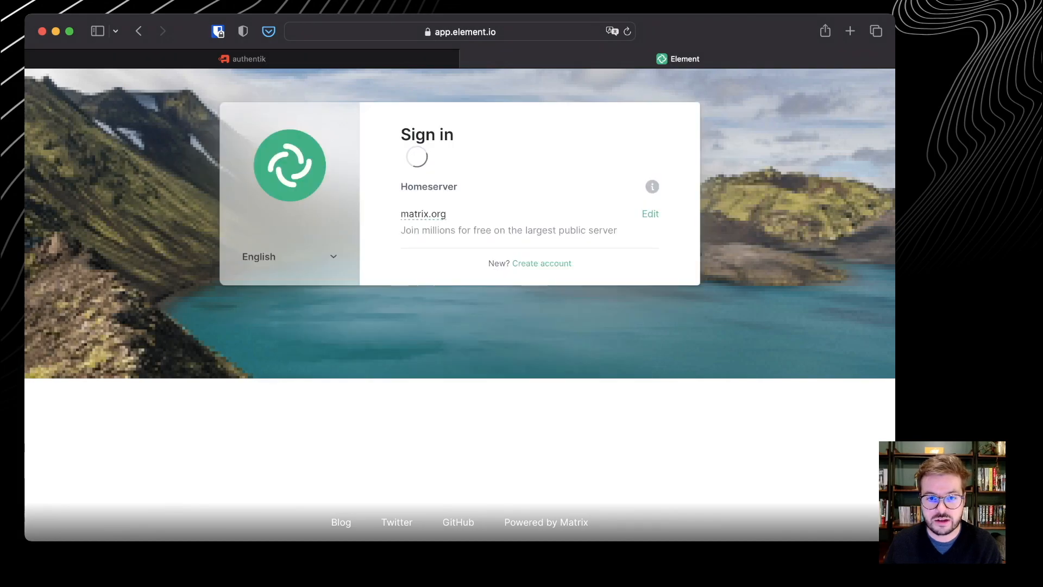
pyautogui.click(649, 214)
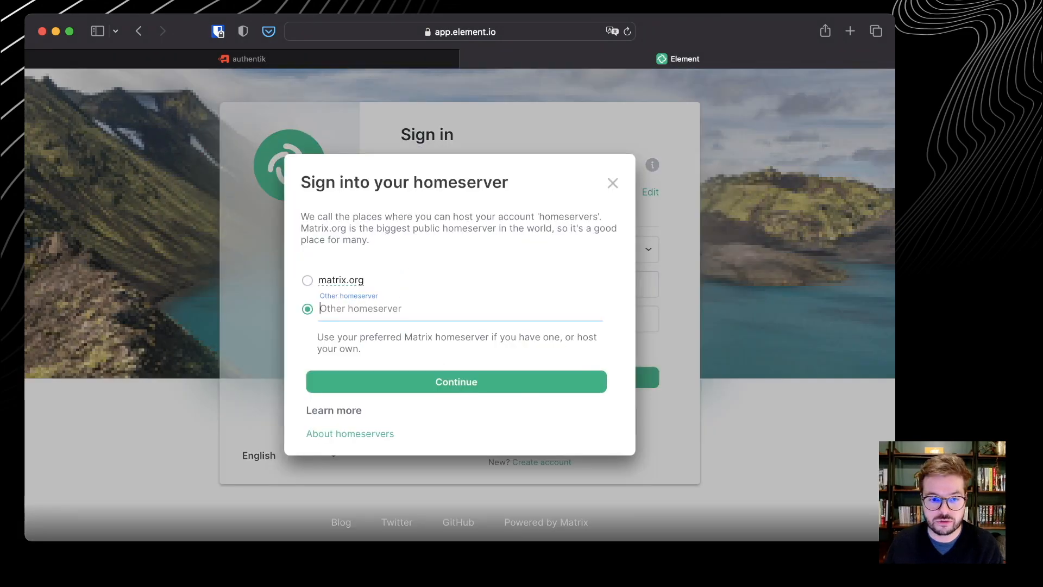
pyautogui.write('chipchop.org')
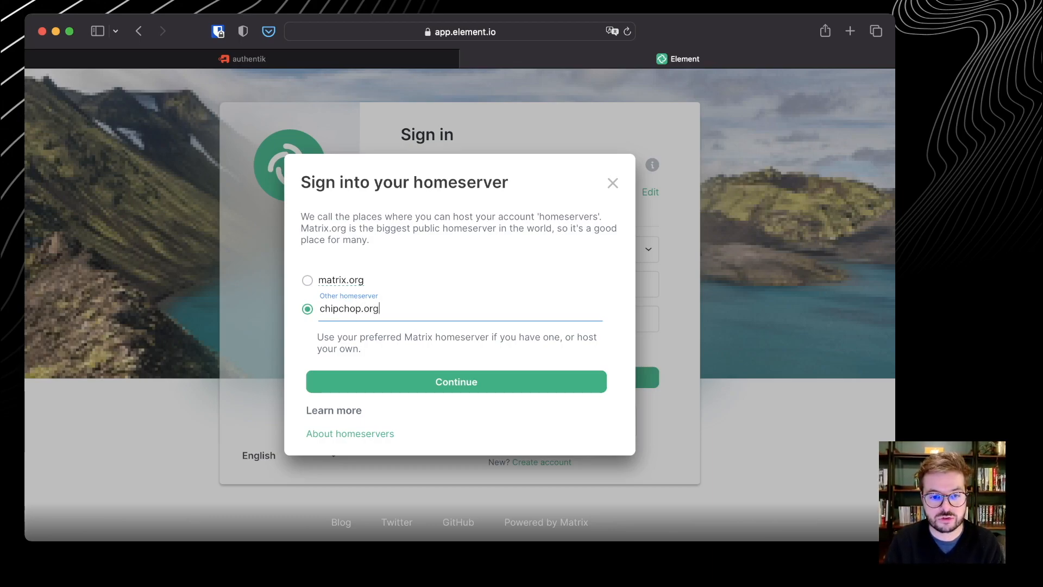
pyautogui.click(456, 382)
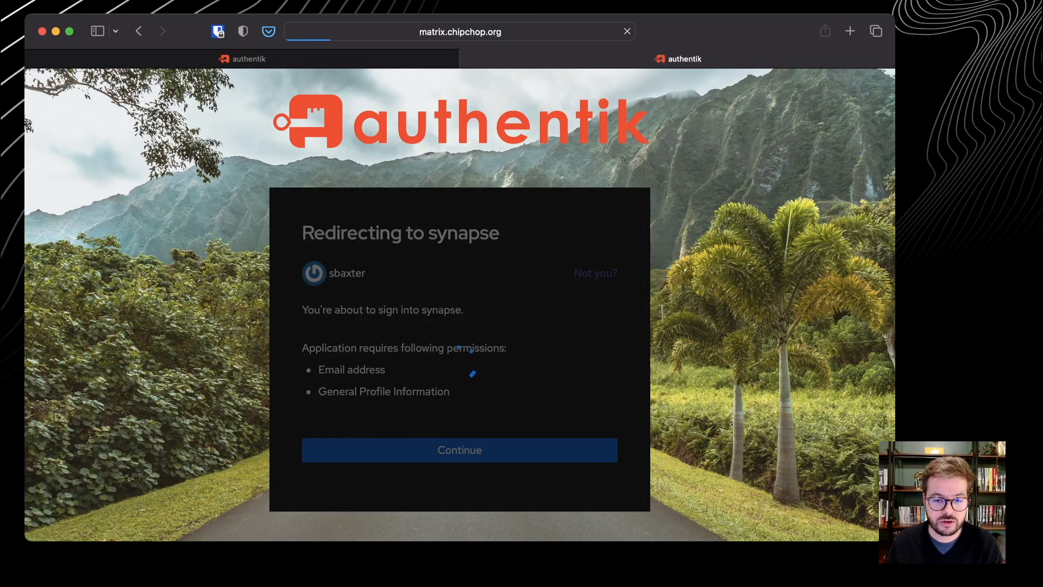
pyautogui.click(459, 449)
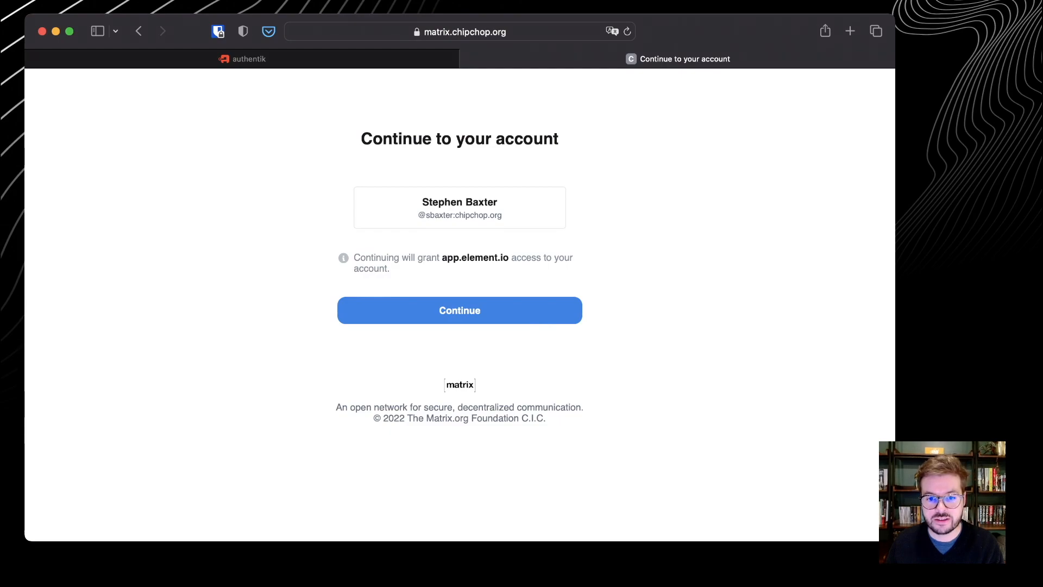
pyautogui.doubleClick(459, 215)
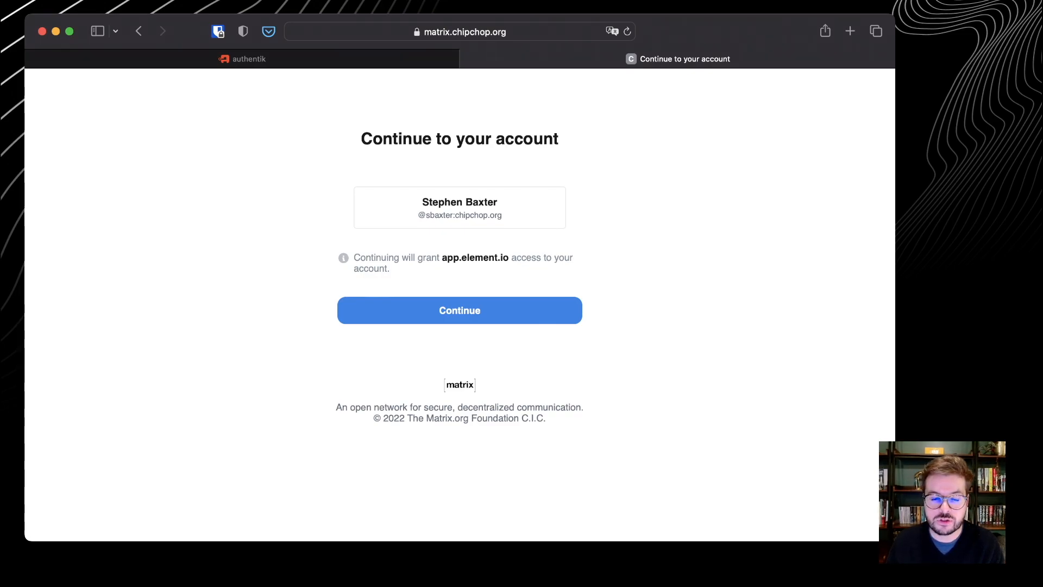
pyautogui.click(459, 310)
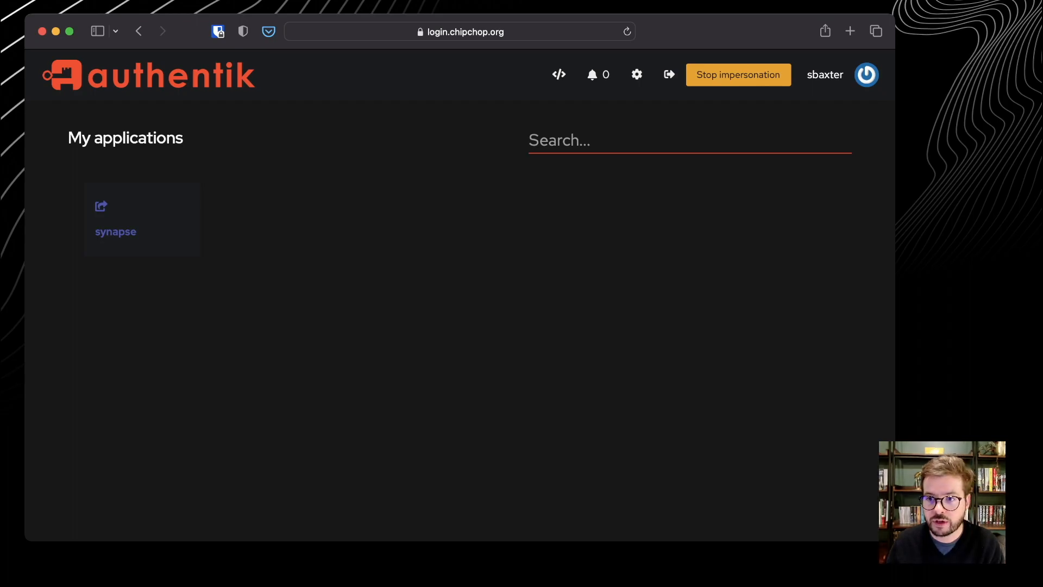
pyautogui.click(737, 74)
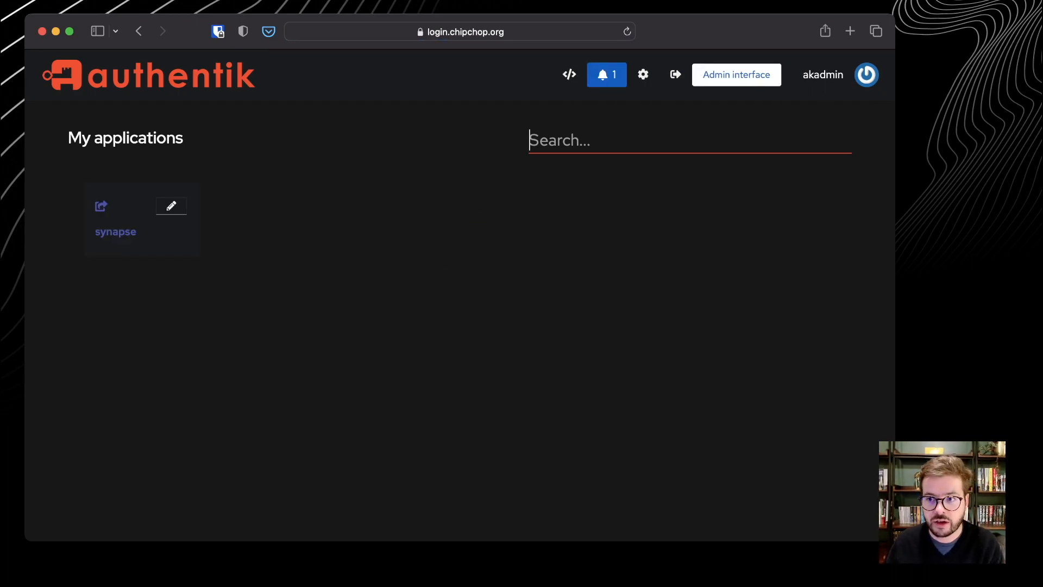
pyautogui.click(735, 75)
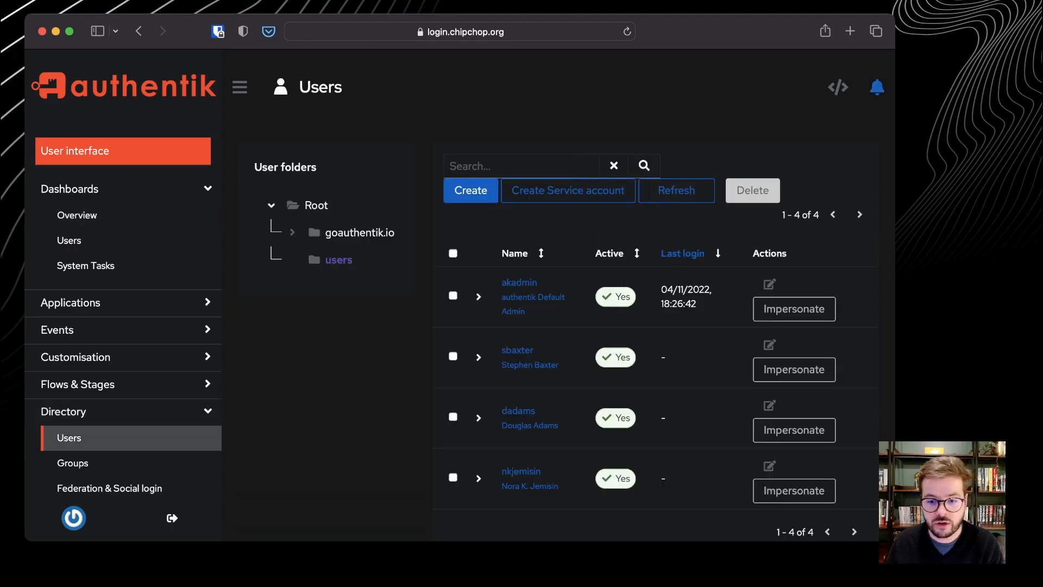
pyautogui.click(794, 430)
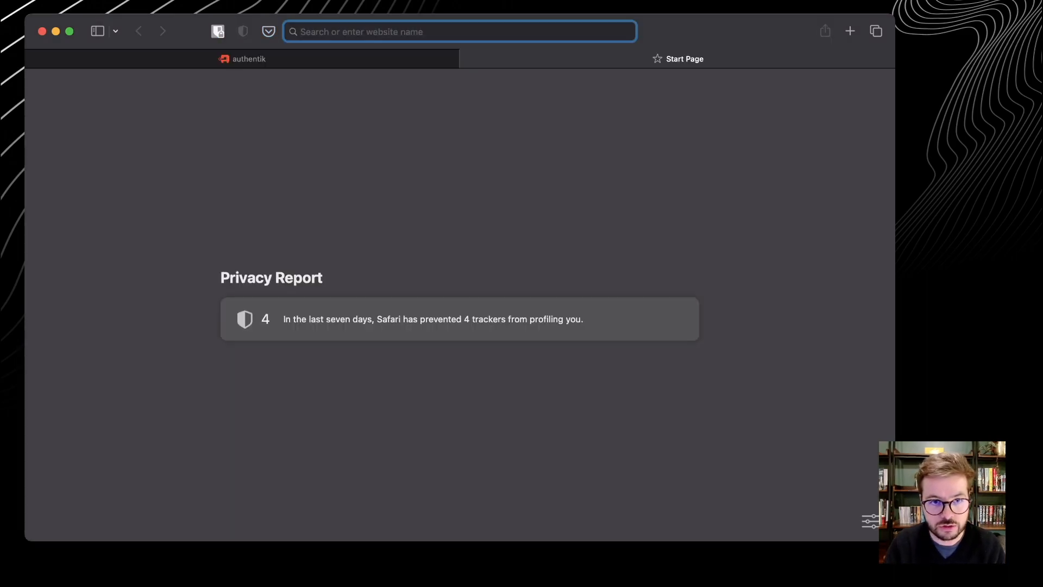
# Step: Load app.element.io, set the homeserver to chipchop.org, and continue with company single sign-on
pyautogui.write('app.element.io')
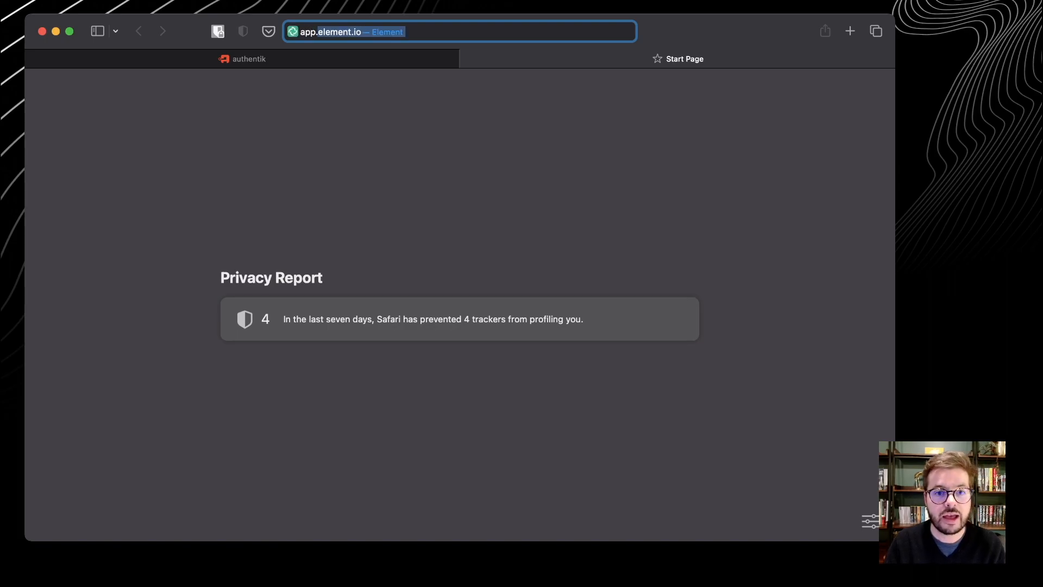
pyautogui.press('Return')
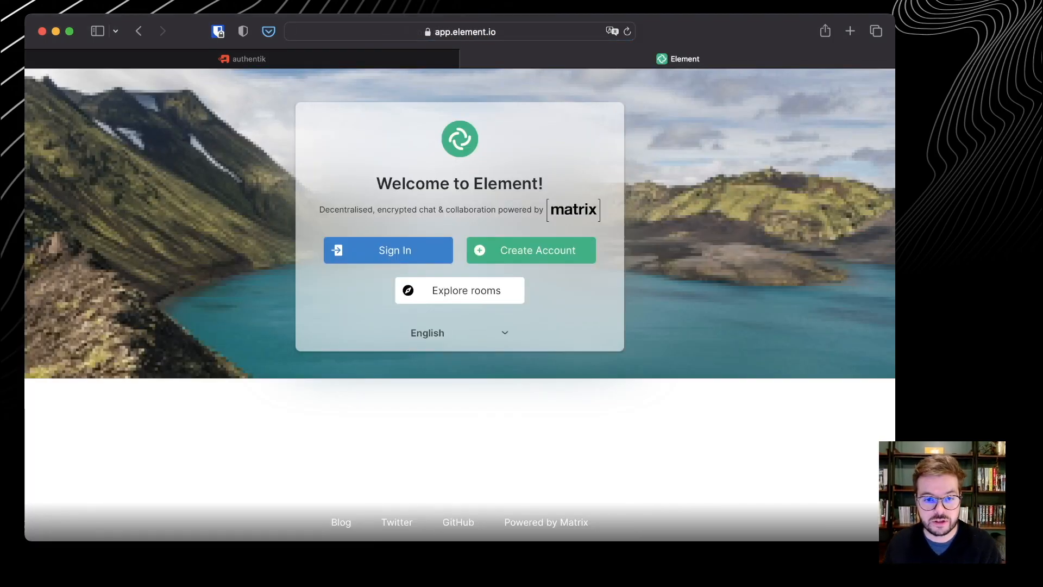
pyautogui.click(388, 249)
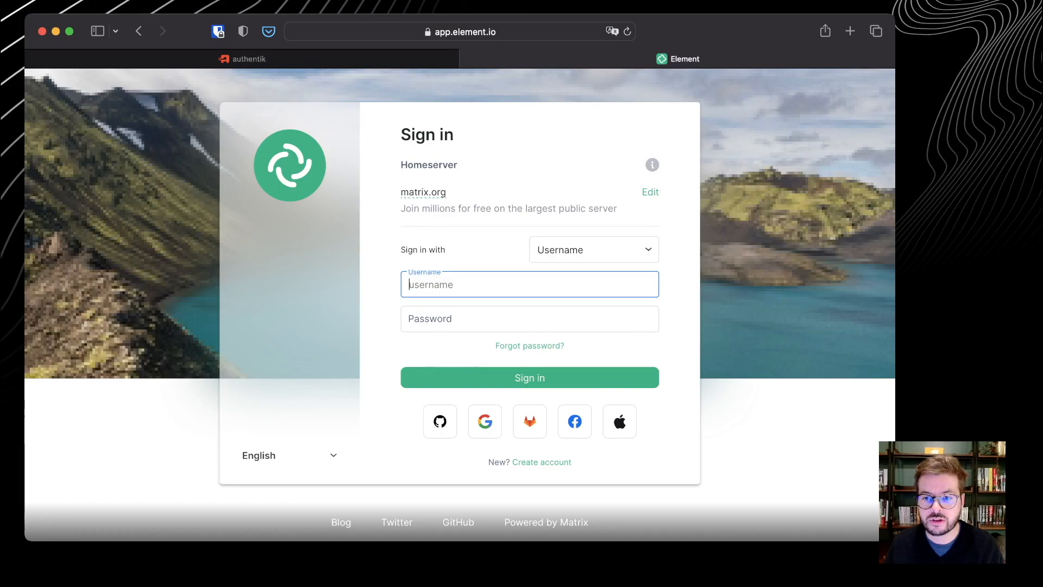
pyautogui.click(649, 192)
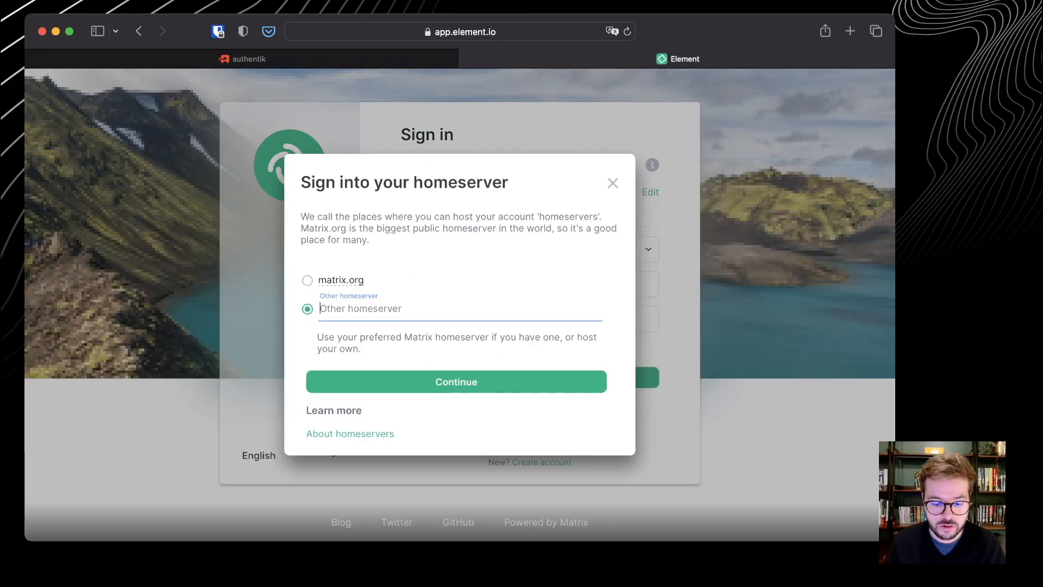
pyautogui.write('chip chop.')
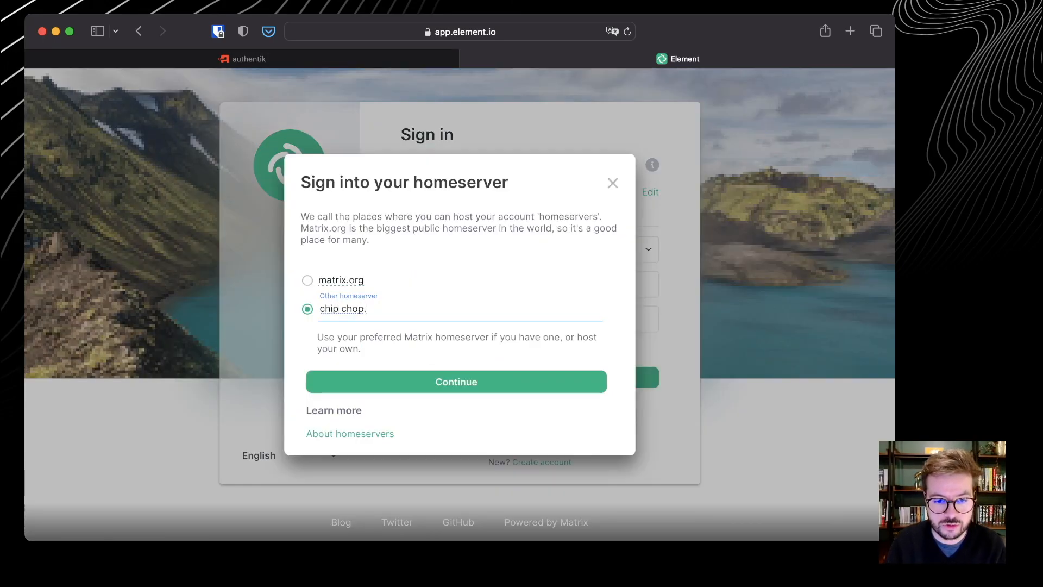
pyautogui.write('org')
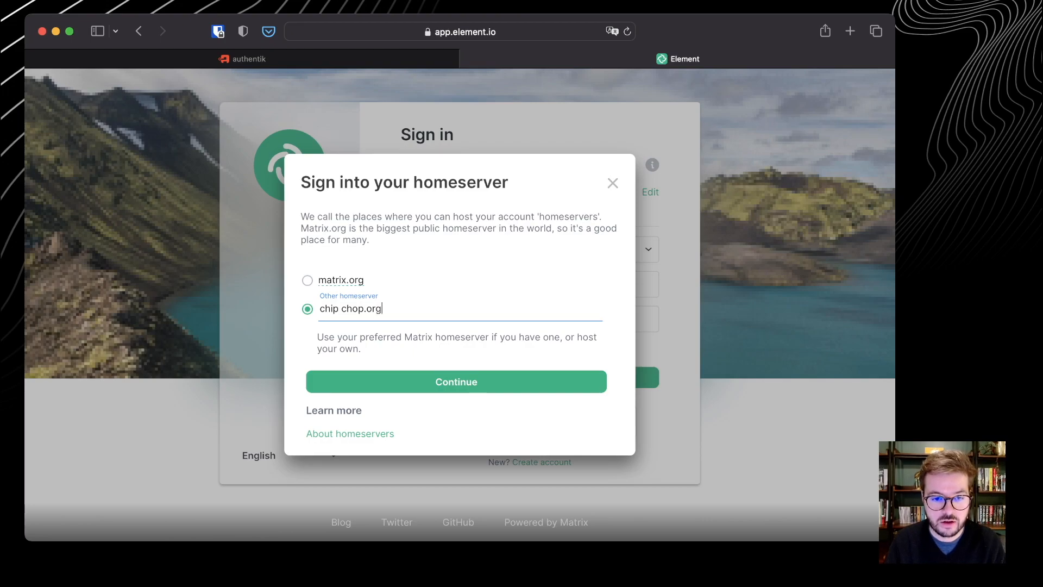
pyautogui.click(456, 382)
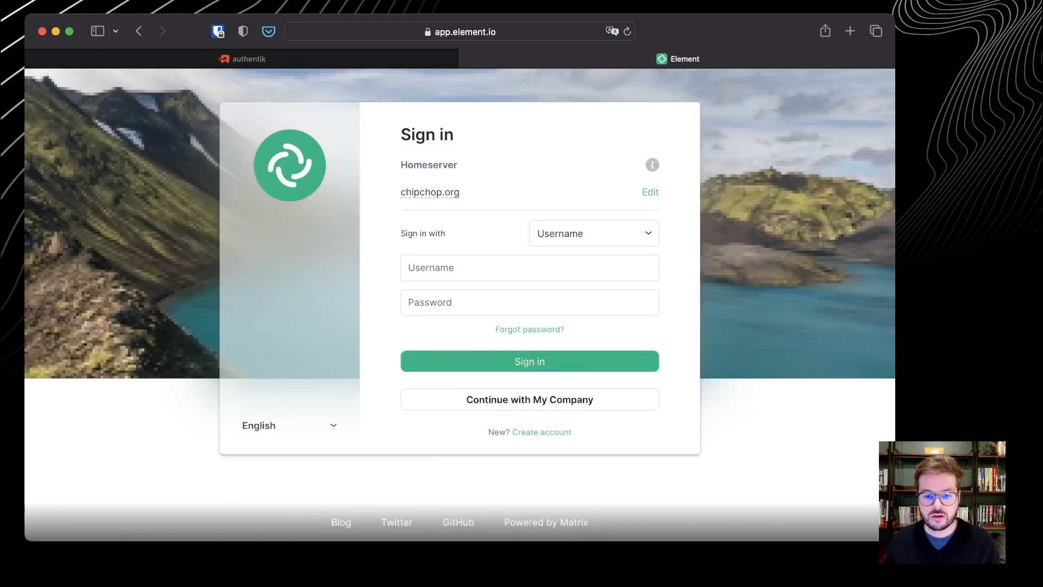
pyautogui.click(530, 399)
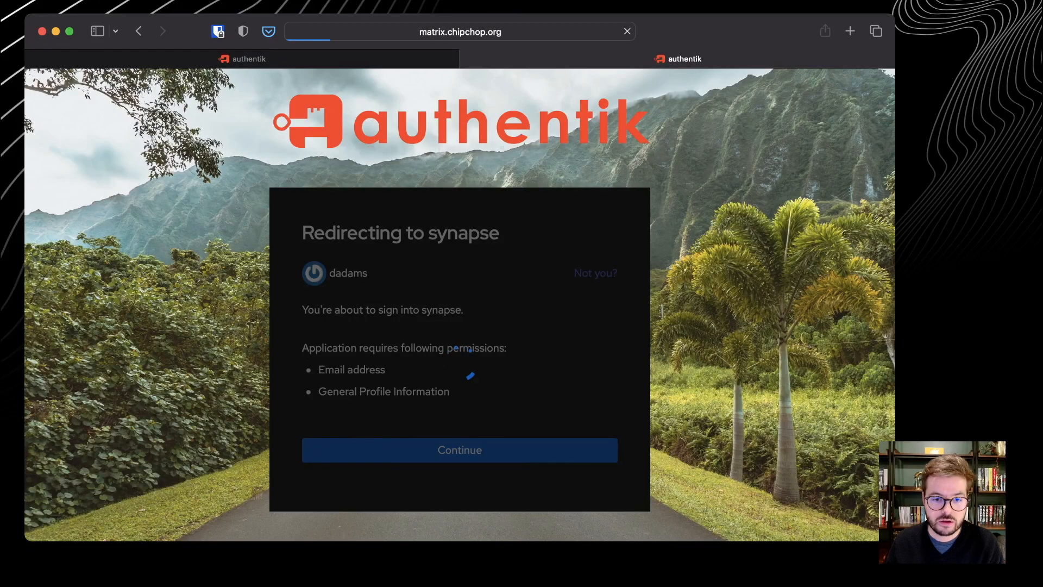
pyautogui.click(459, 450)
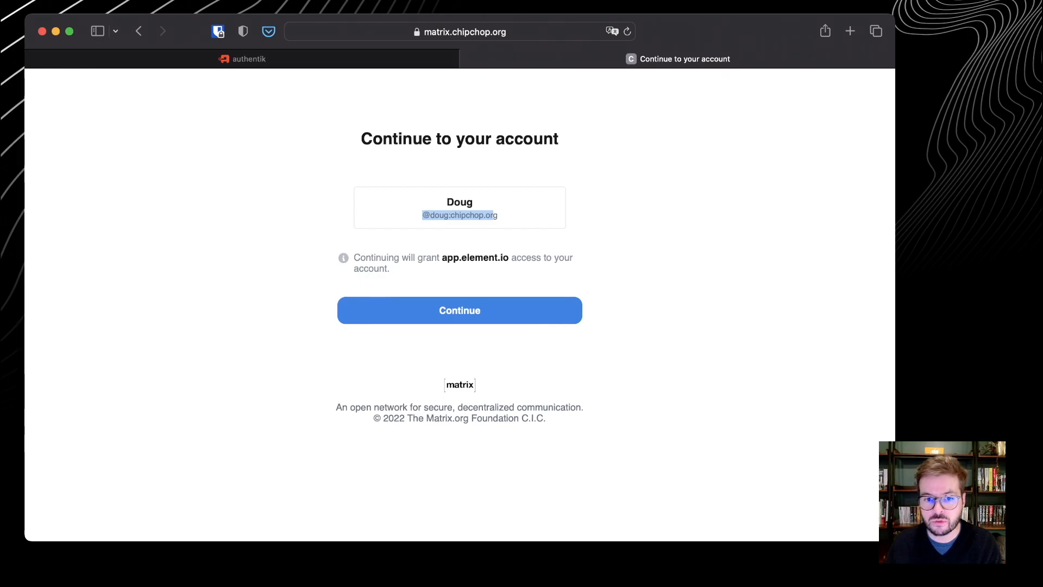
pyautogui.click(459, 310)
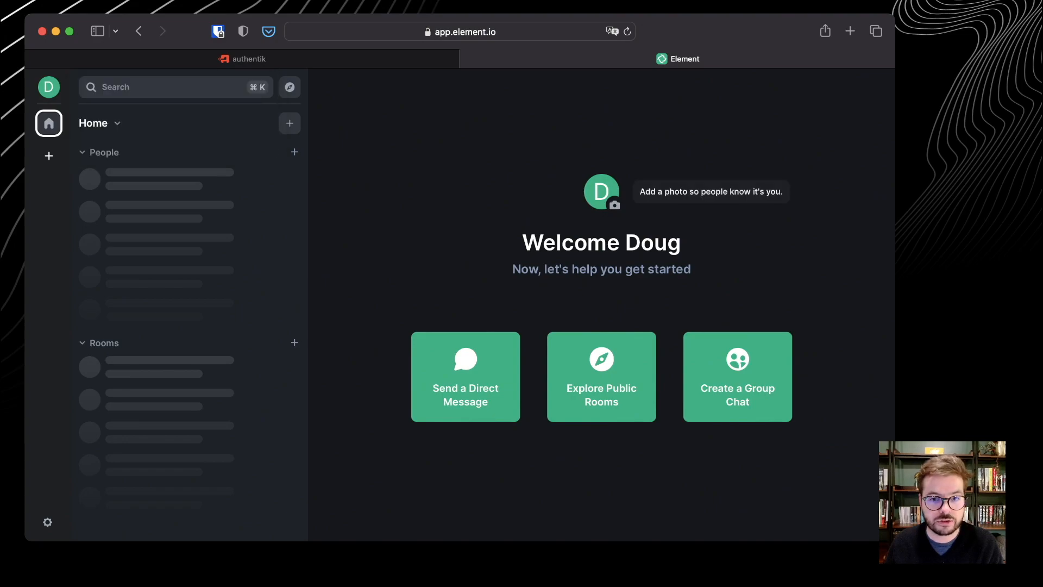
pyautogui.click(47, 87)
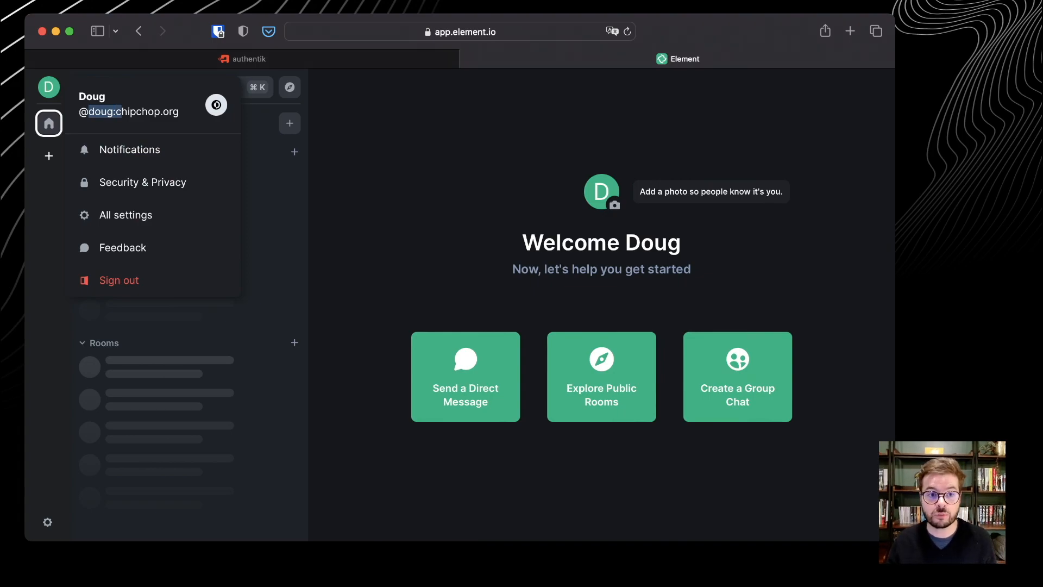
pyautogui.click(48, 86)
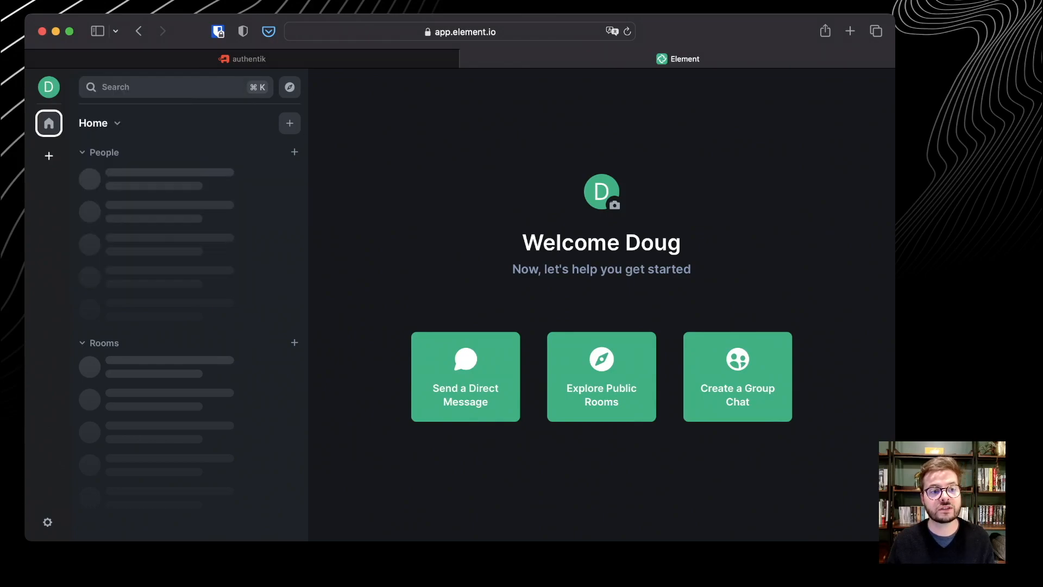